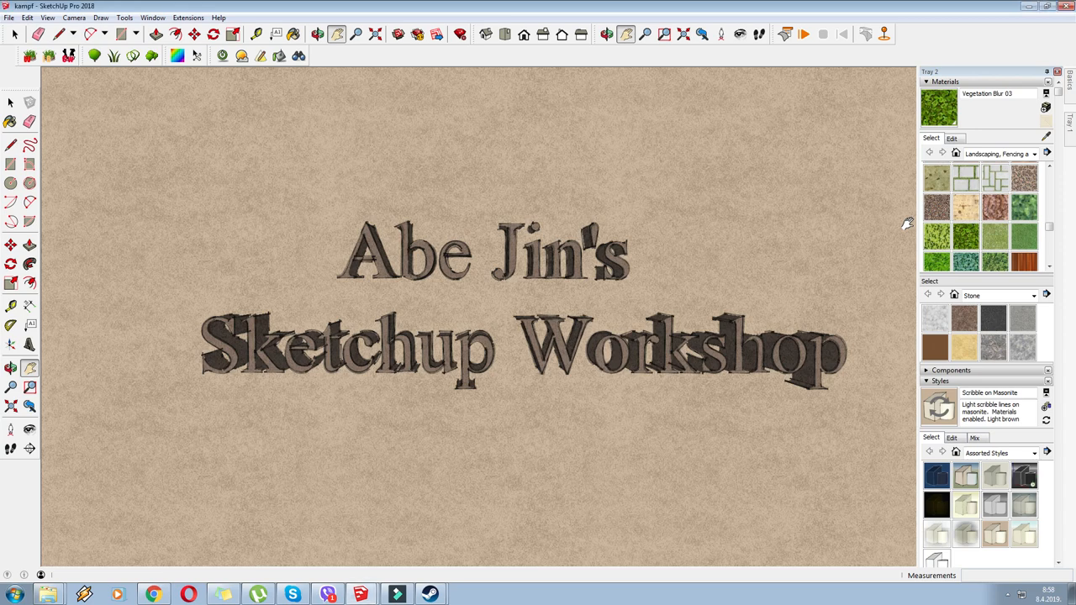
pyautogui.moveTo(512, 271)
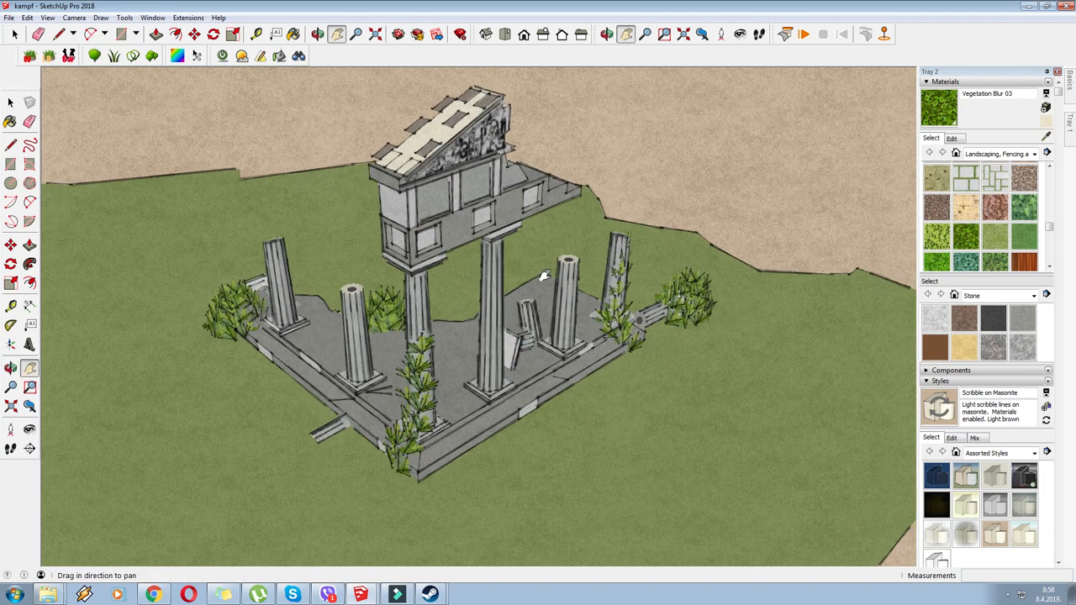
# - Draw a ground circle with a line across its diameter and a short vertical centre line
pyautogui.moveTo(542, 273); pyautogui.dragTo(567, 344)
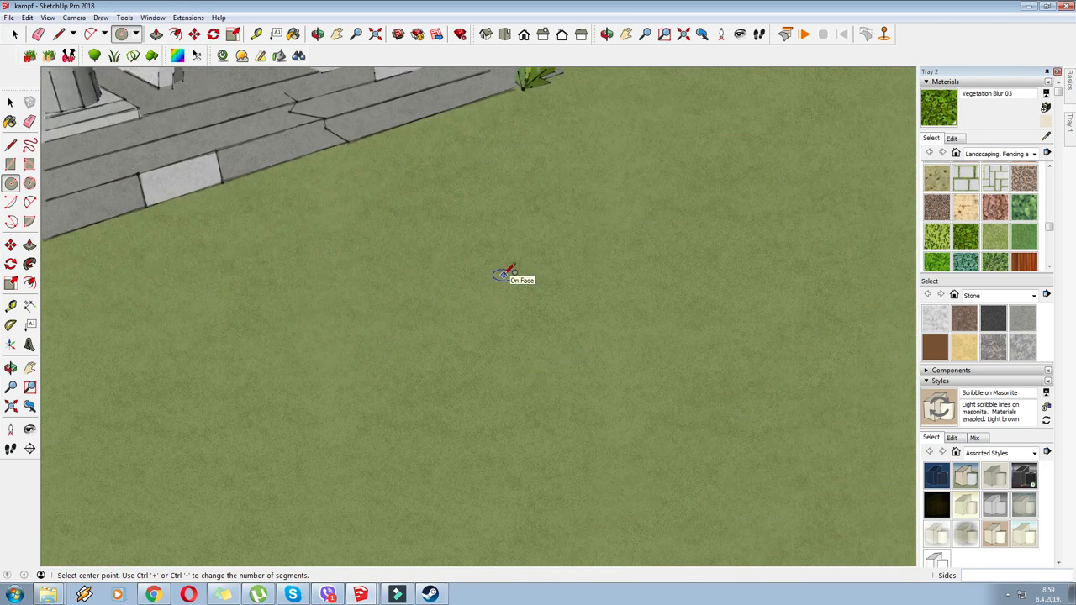
pyautogui.click(504, 276)
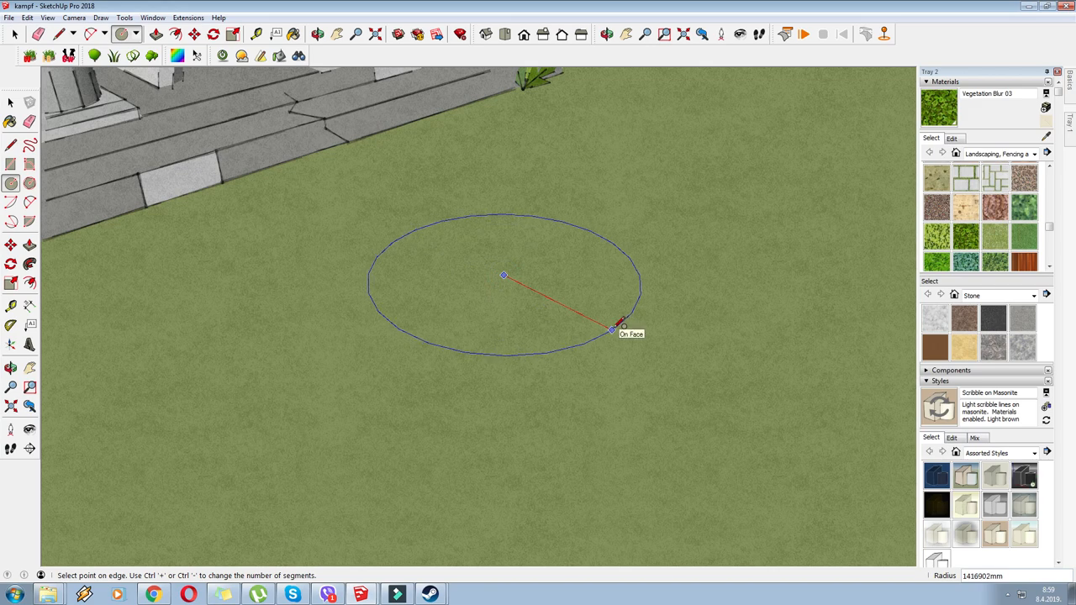
pyautogui.rightClick(525, 334)
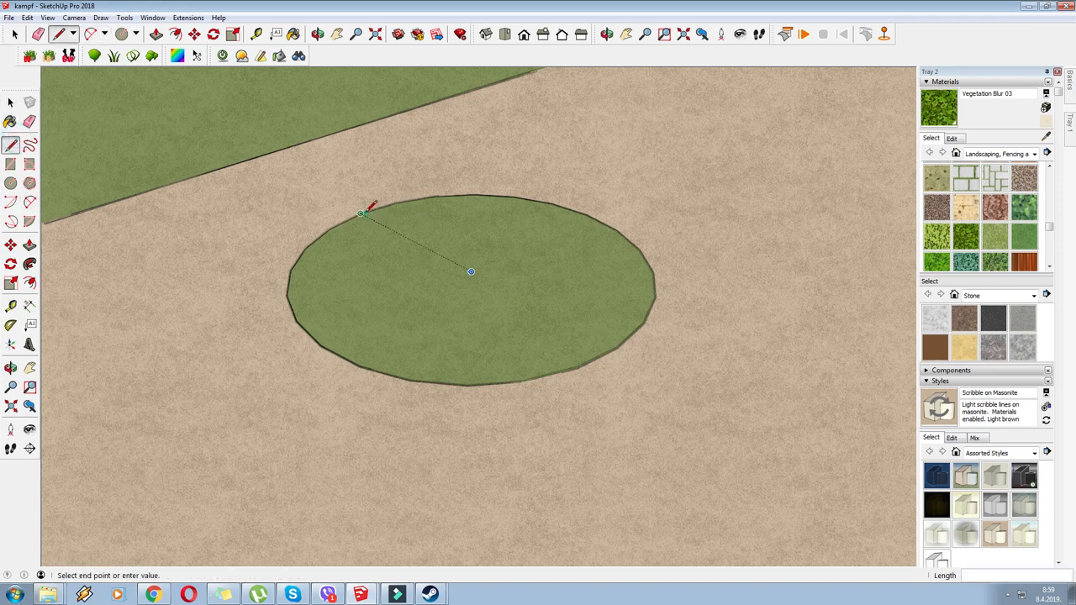
pyautogui.moveTo(602, 354)
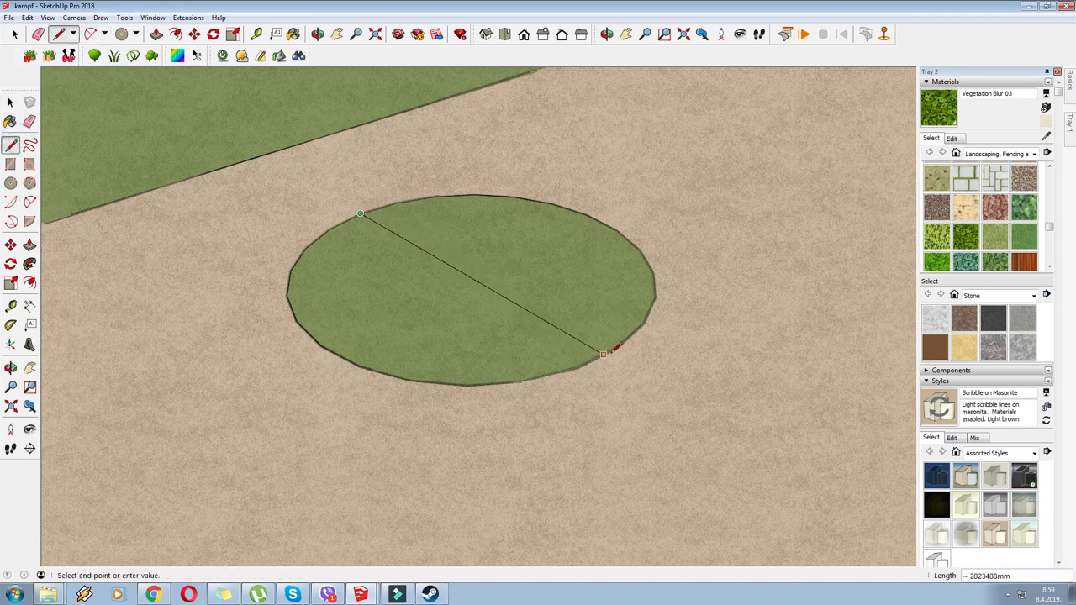
pyautogui.click(11, 163)
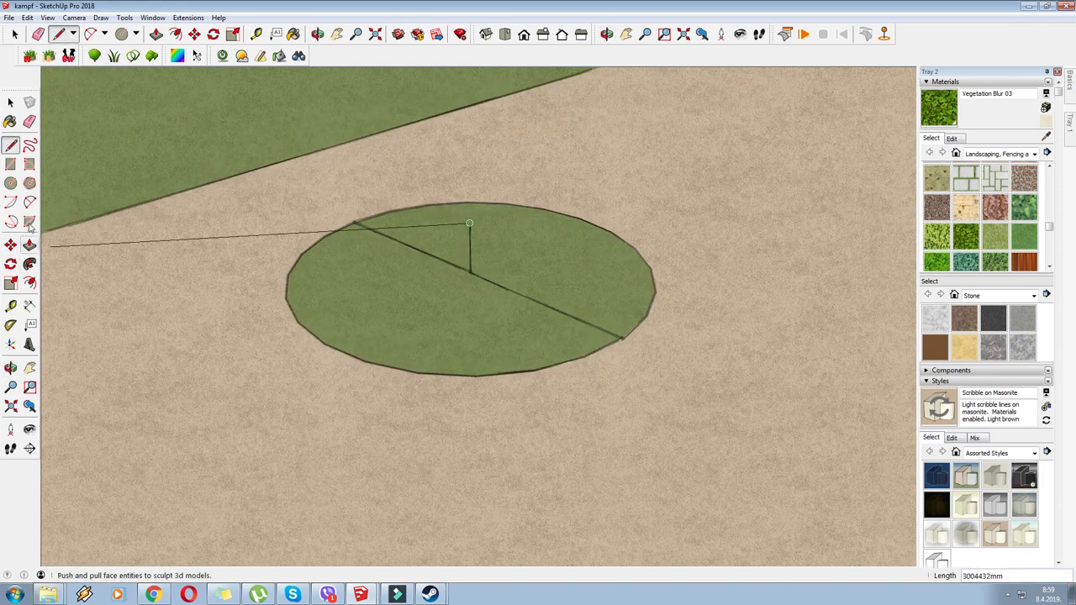
pyautogui.click(30, 202)
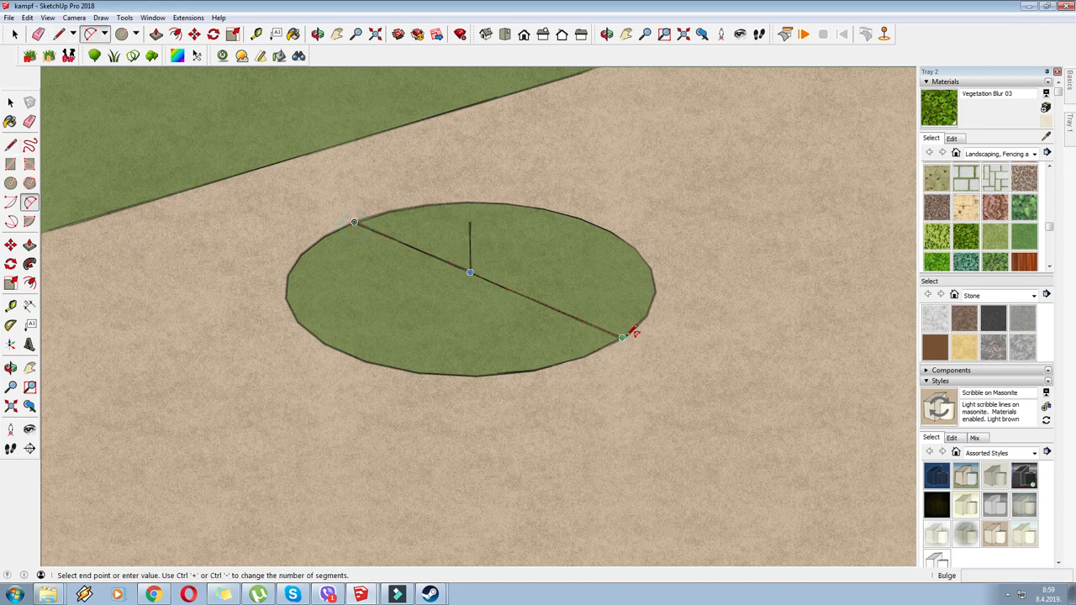
# - Sweep a half-arc profile around the circle with Follow Me into a hemispherical dome and scale it
pyautogui.click(621, 338)
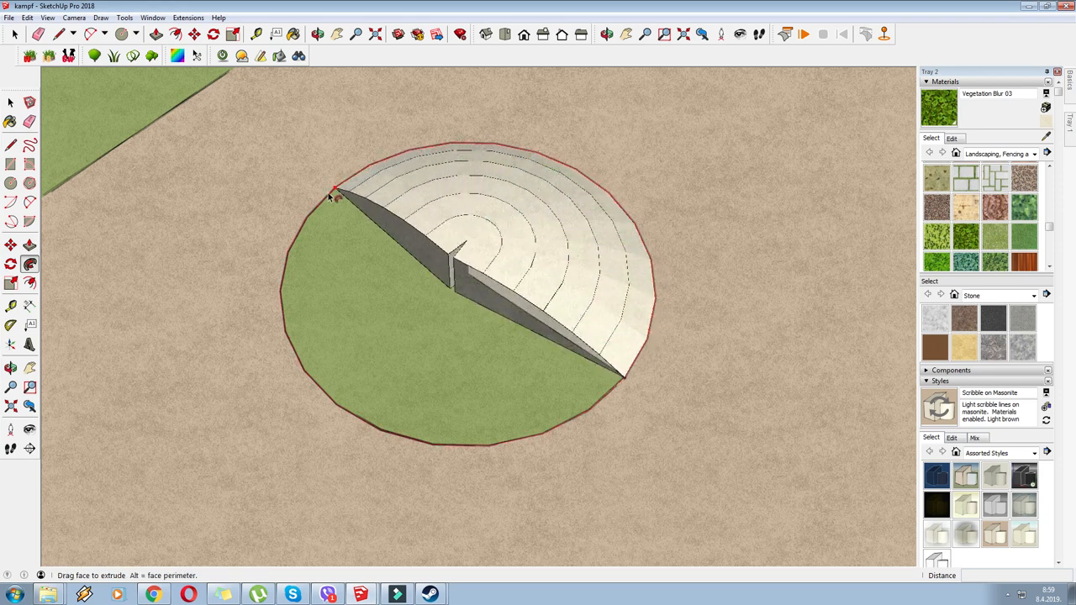
pyautogui.moveTo(335, 192); pyautogui.dragTo(374, 419)
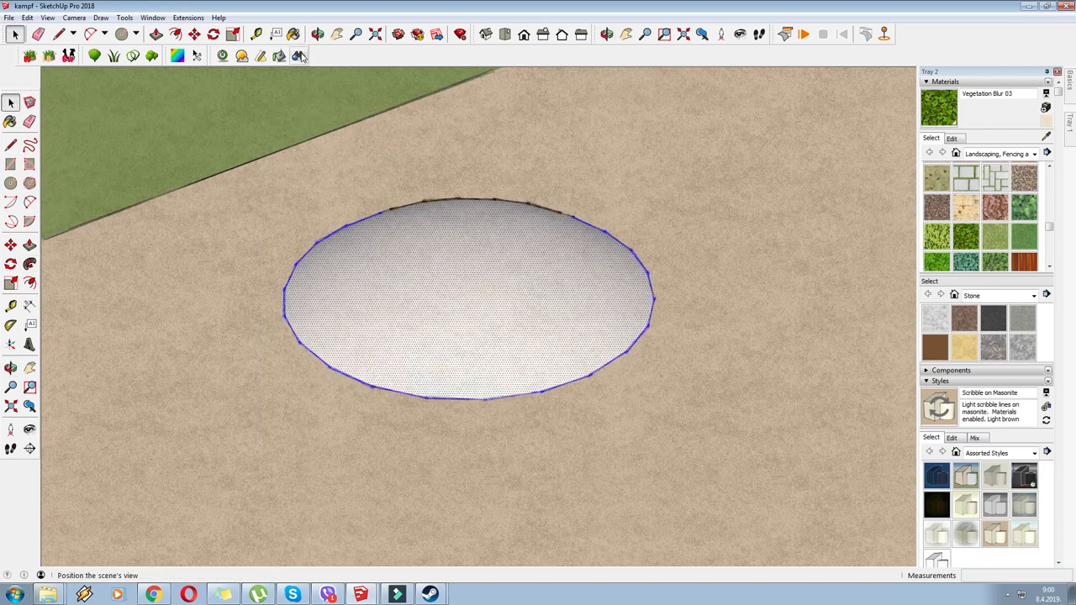
pyautogui.click(233, 34)
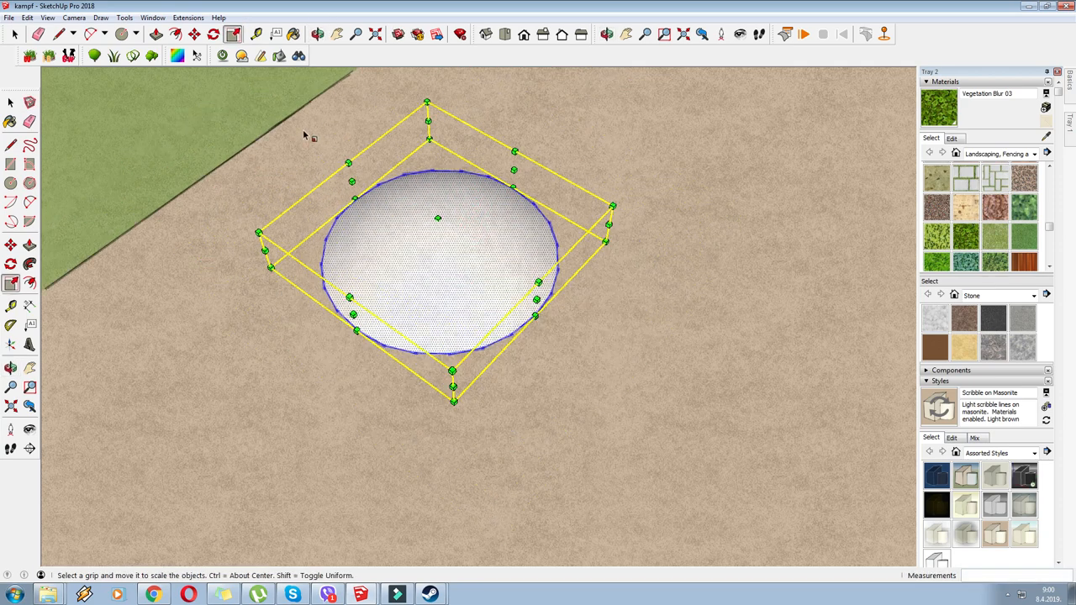
# - Make the dome geometry a group and rotate it into position
pyautogui.rightClick(464, 247)
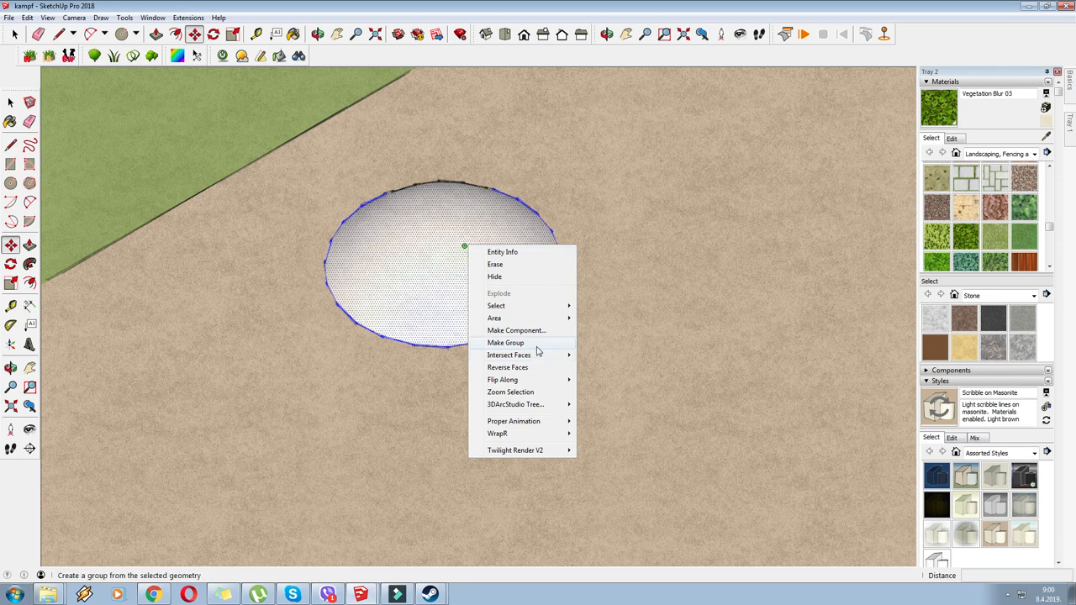
pyautogui.click(506, 342)
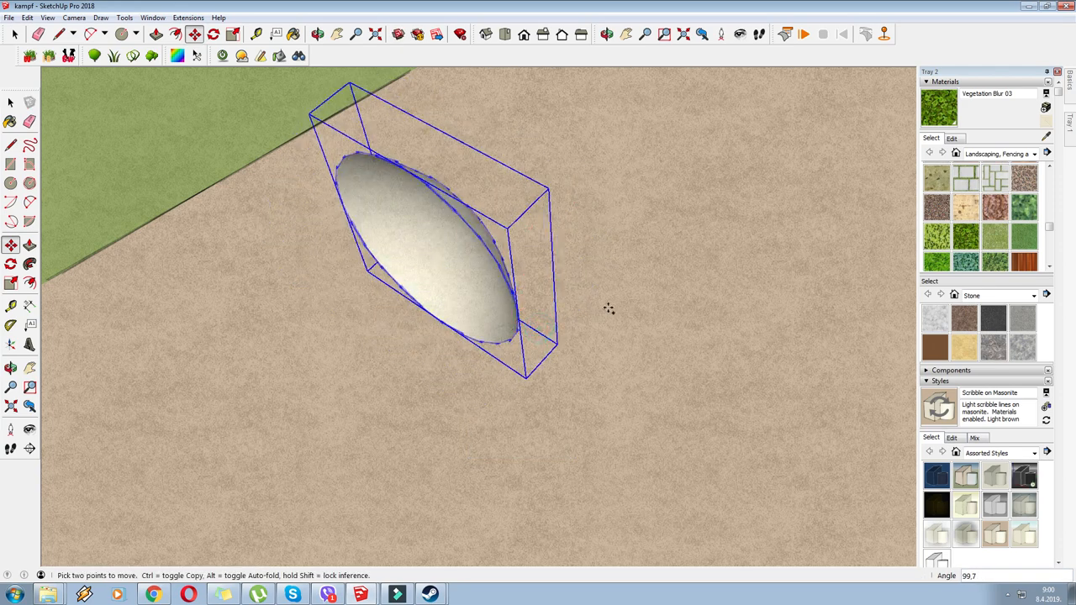
pyautogui.click(337, 33)
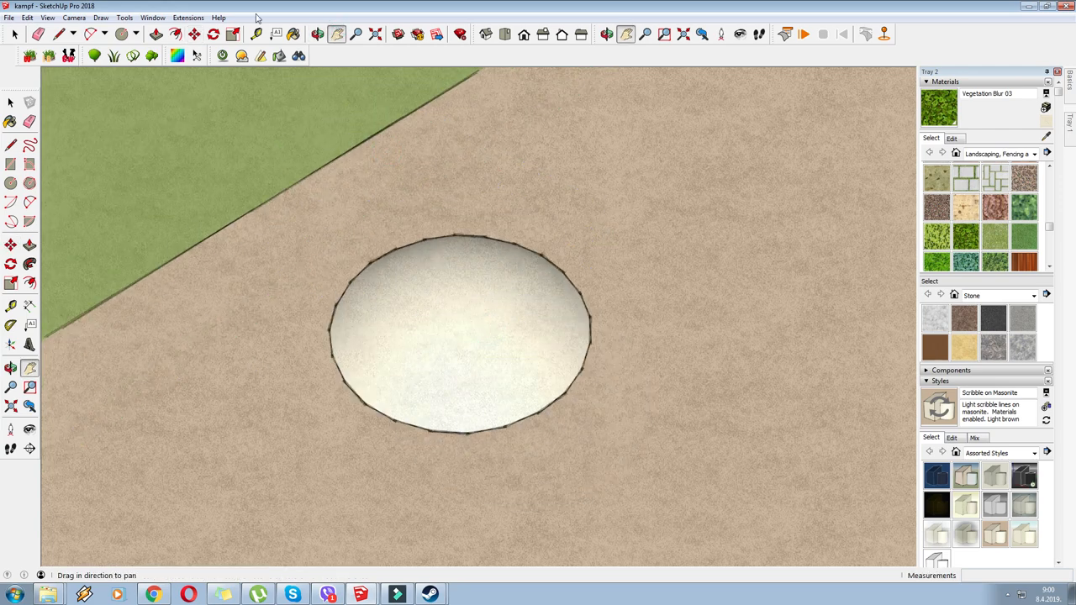
# - Move the dome, enter its group and select the bottom row of faces
pyautogui.click(194, 34)
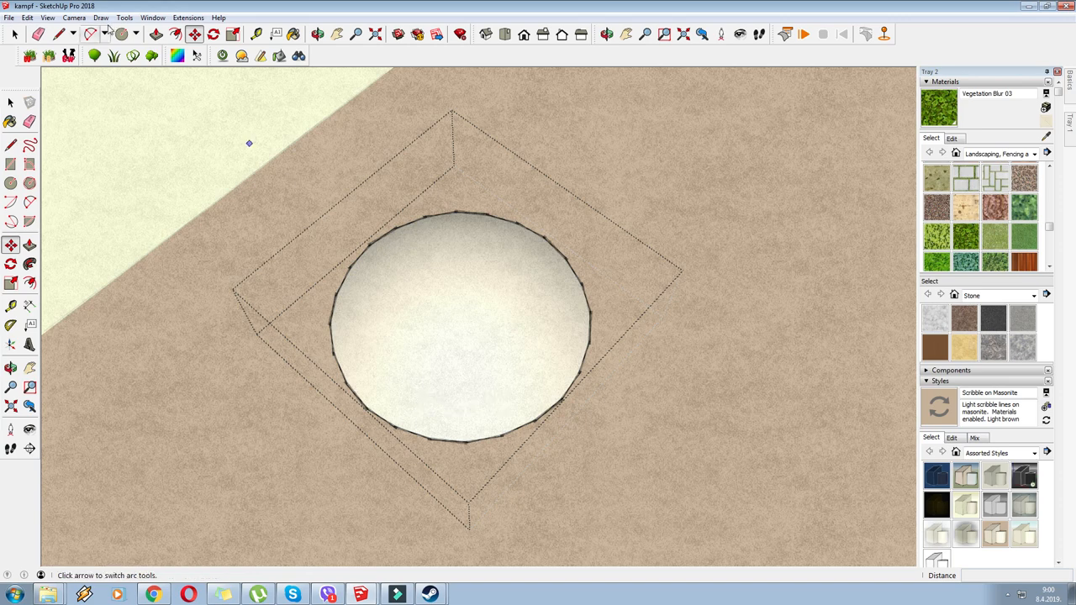
pyautogui.click(48, 17)
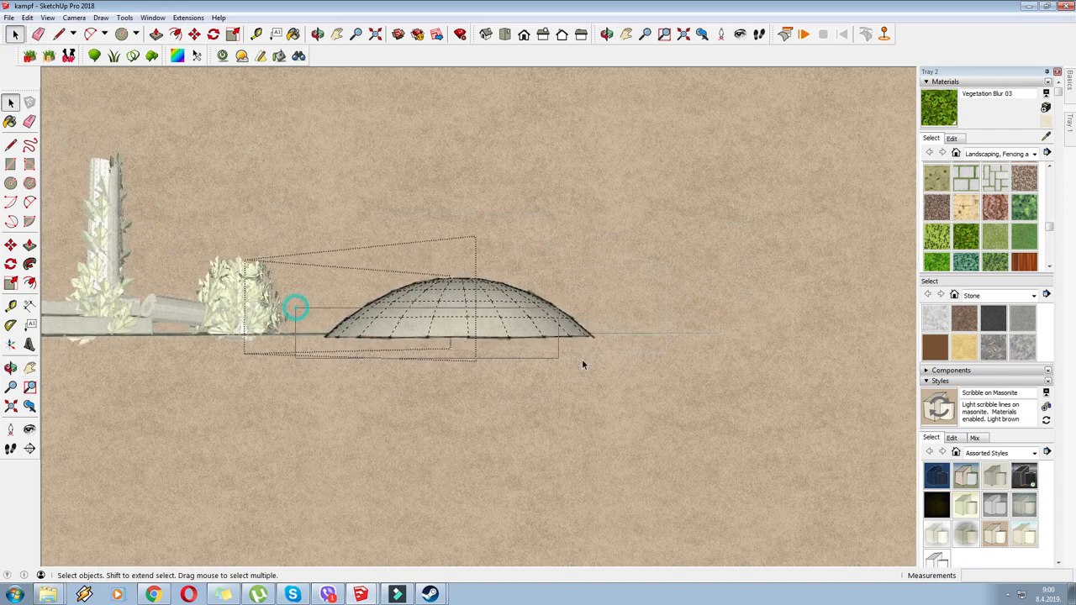
pyautogui.click(454, 336)
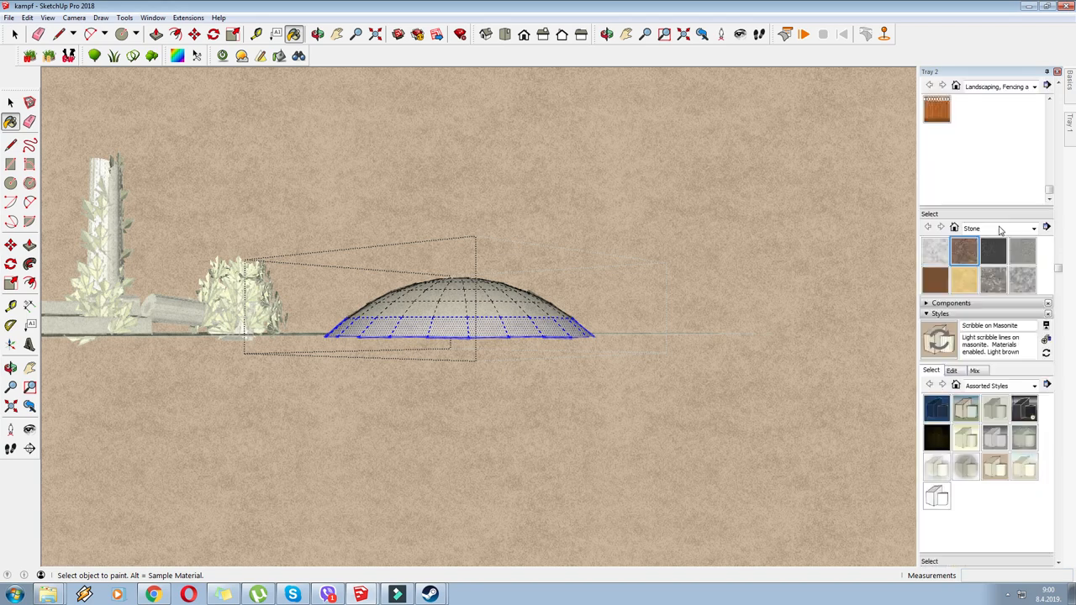
# - Paint the dome faces with Brick Rough Tan from the Brick, Cladding and Siding collection
pyautogui.click(1033, 154)
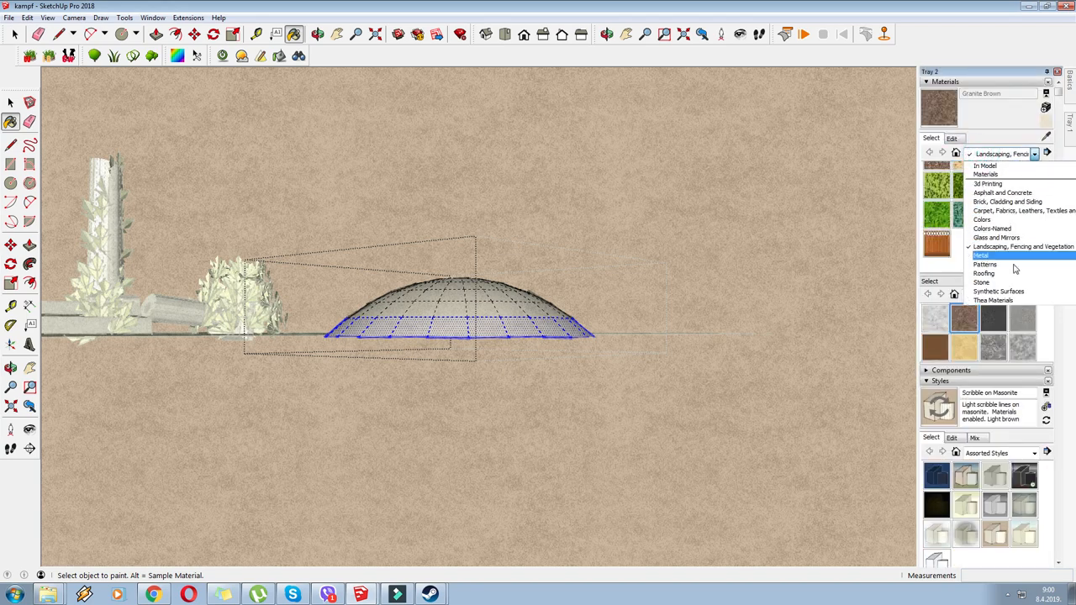
pyautogui.click(1008, 202)
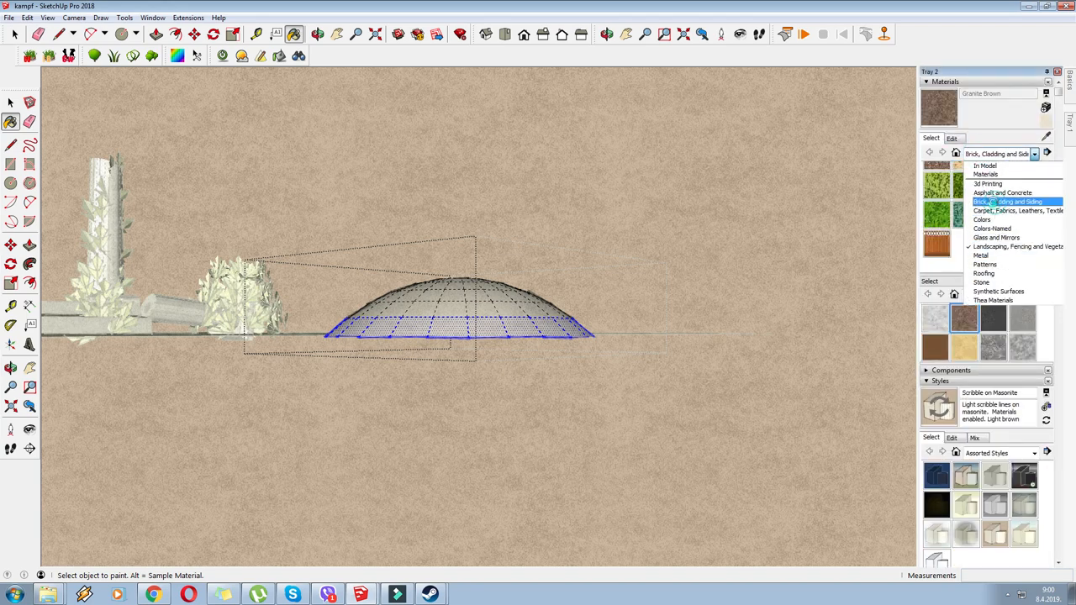
pyautogui.click(981, 281)
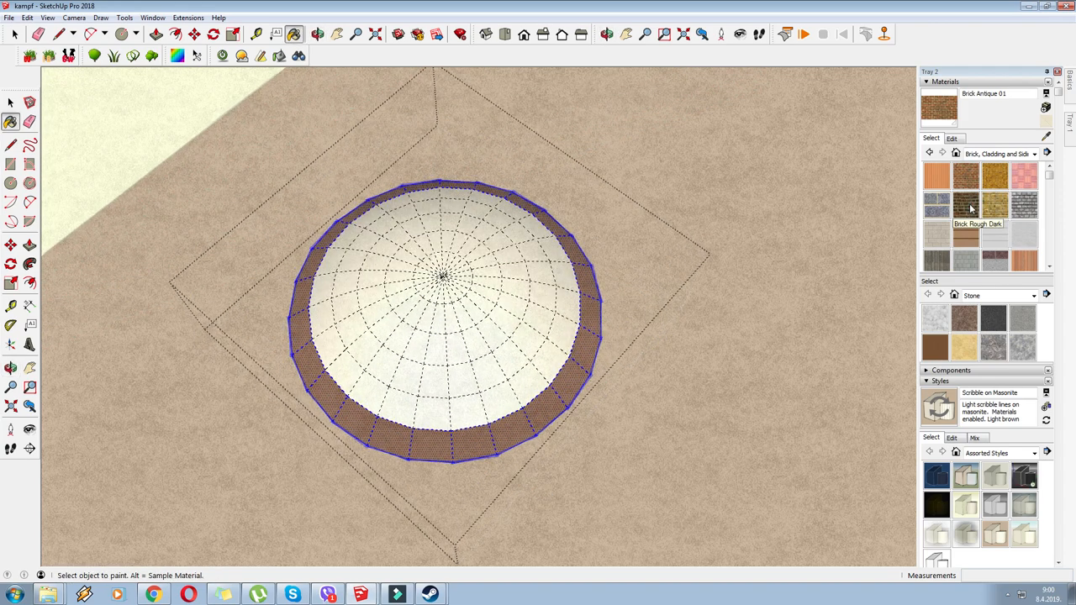
pyautogui.click(965, 205)
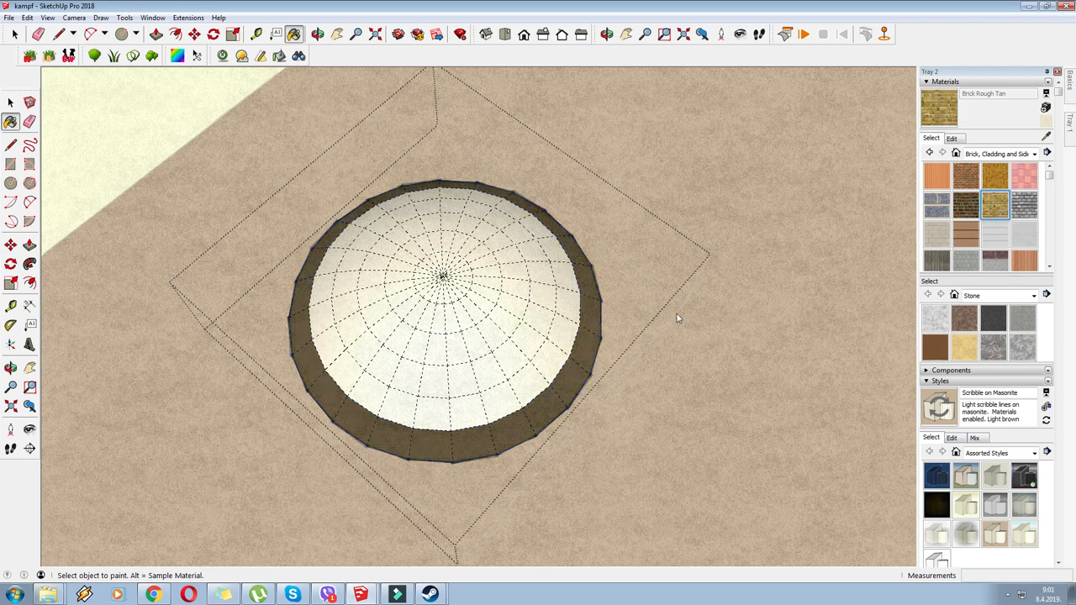
pyautogui.click(492, 330)
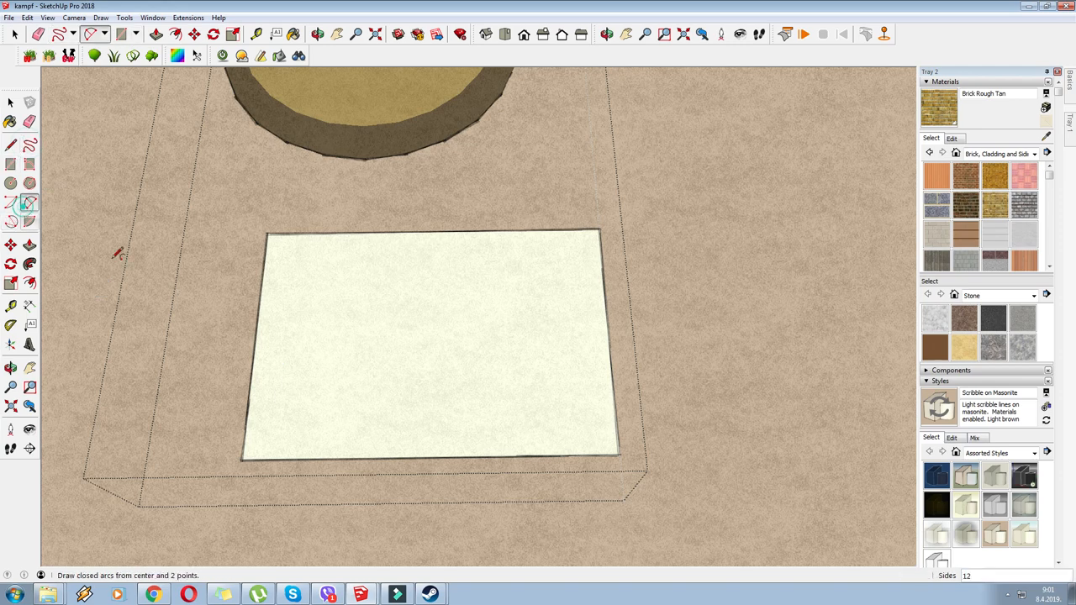
# - Draw the snake's S-curved body and curled head as parallel 2-point arcs on the sheet
pyautogui.click(370, 344)
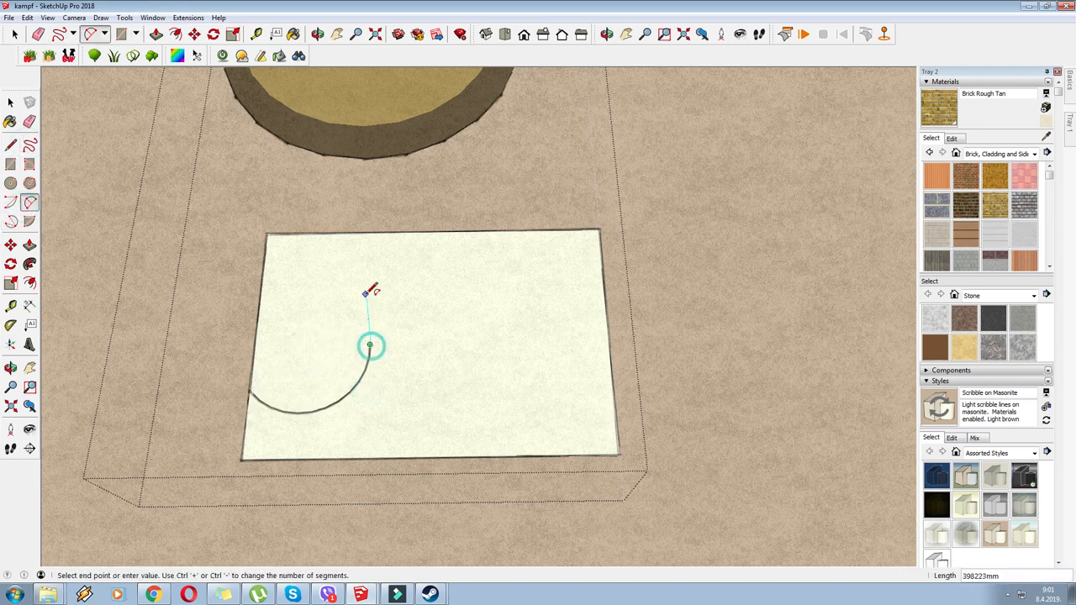
pyautogui.click(370, 345)
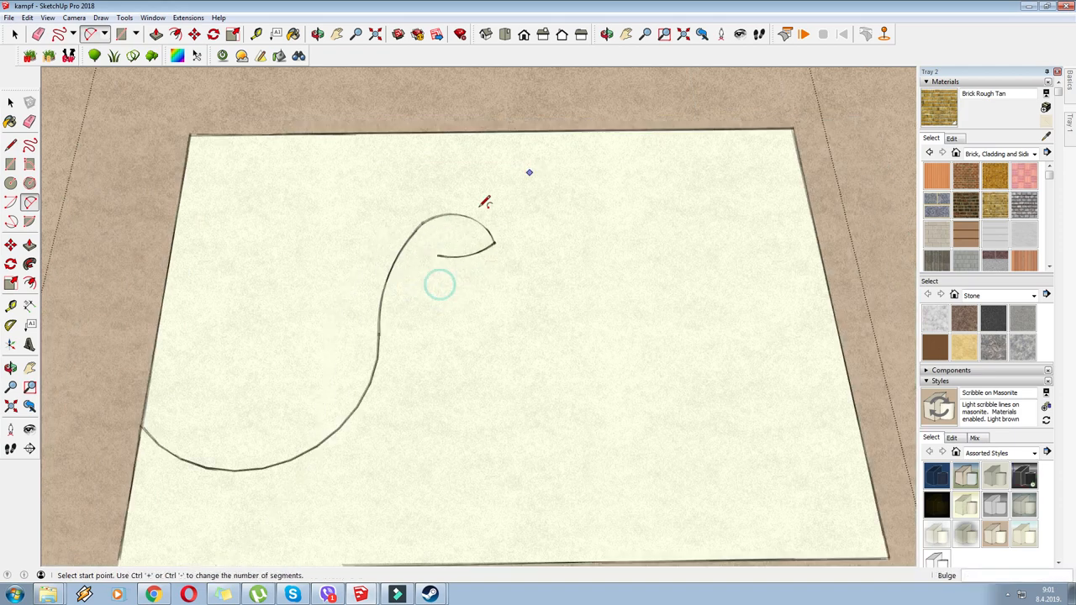
pyautogui.click(13, 103)
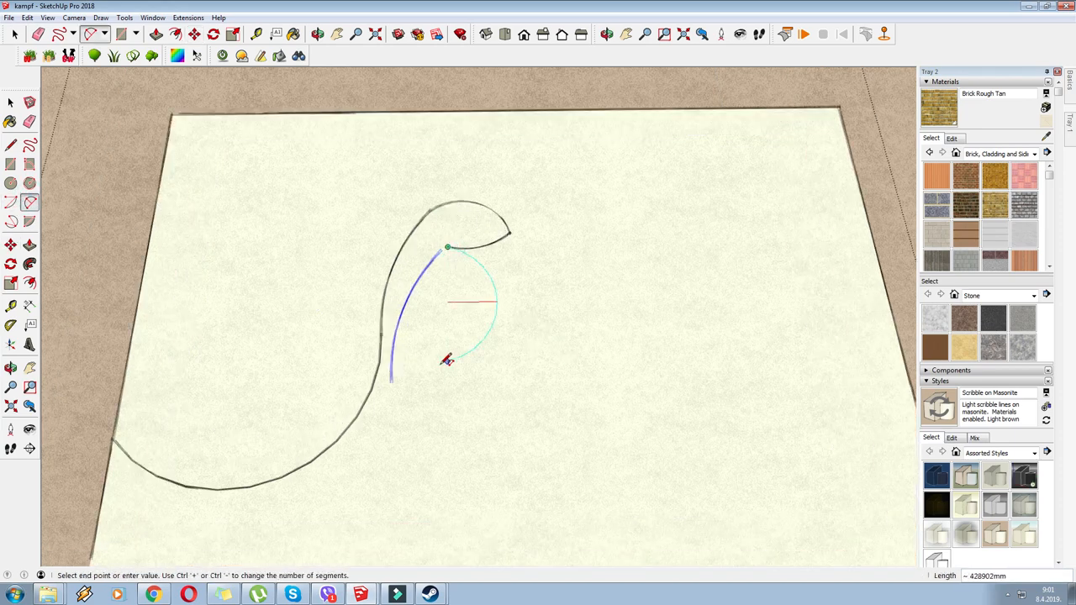
pyautogui.click(447, 246)
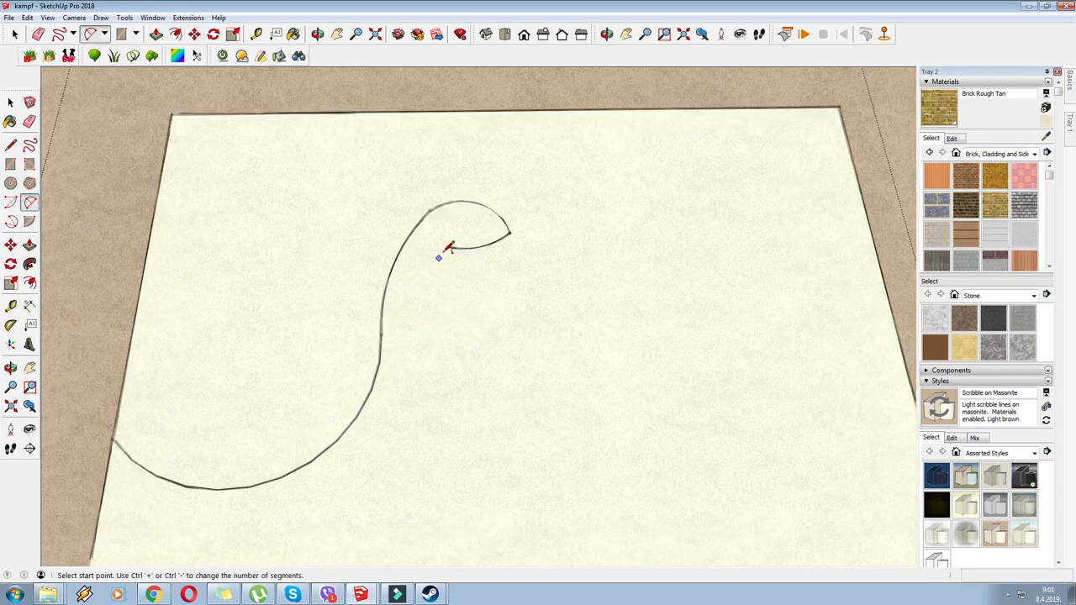
pyautogui.click(448, 246)
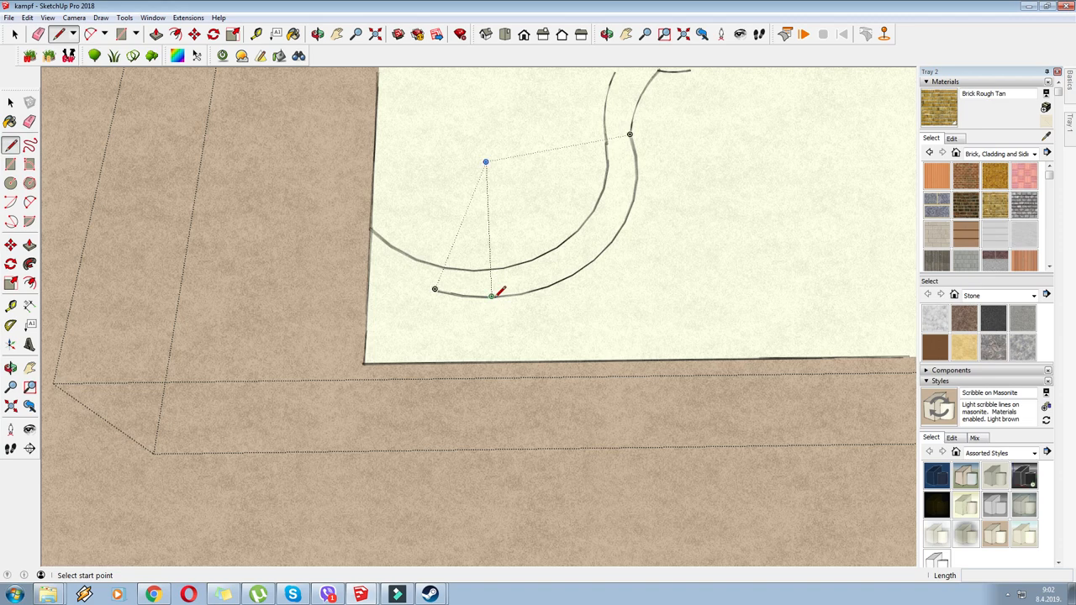
pyautogui.moveTo(504, 262)
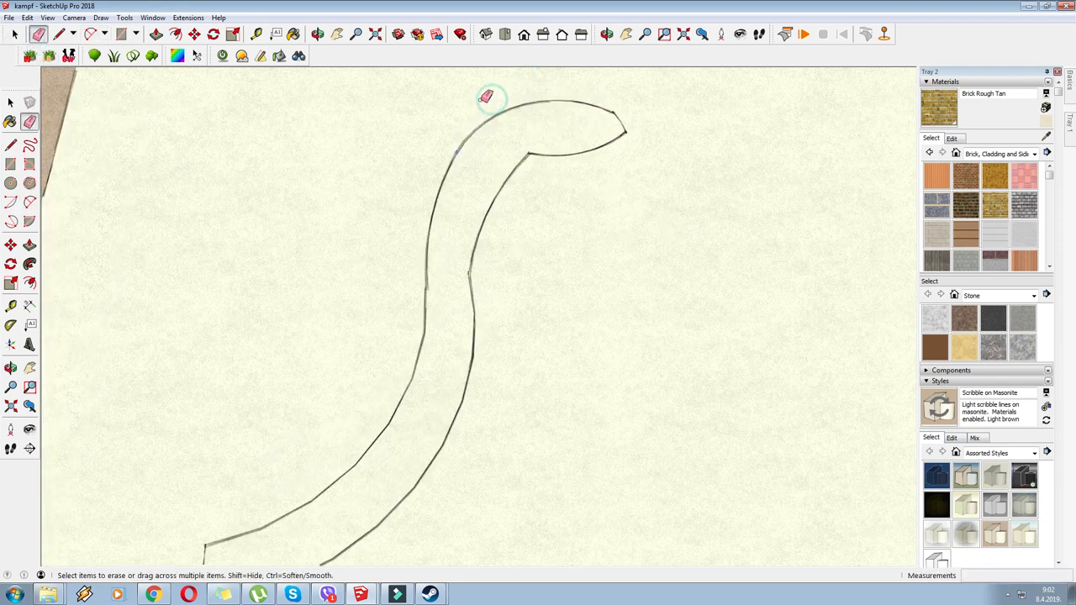
# - Erase stray edges, mirror a copy of the snake half and join it into a U shape
pyautogui.rightClick(488, 252)
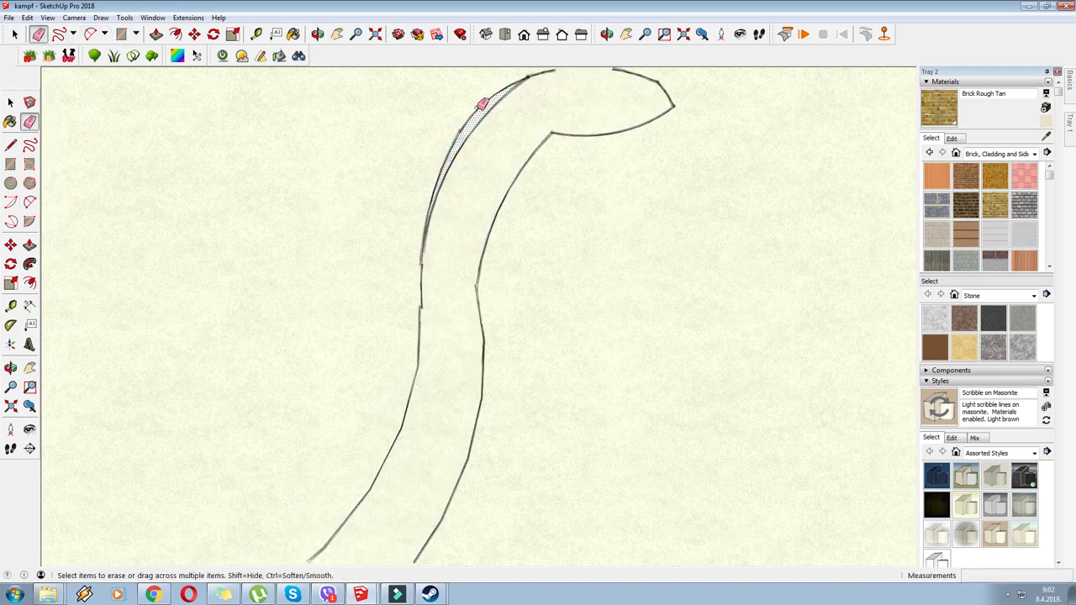
pyautogui.click(194, 33)
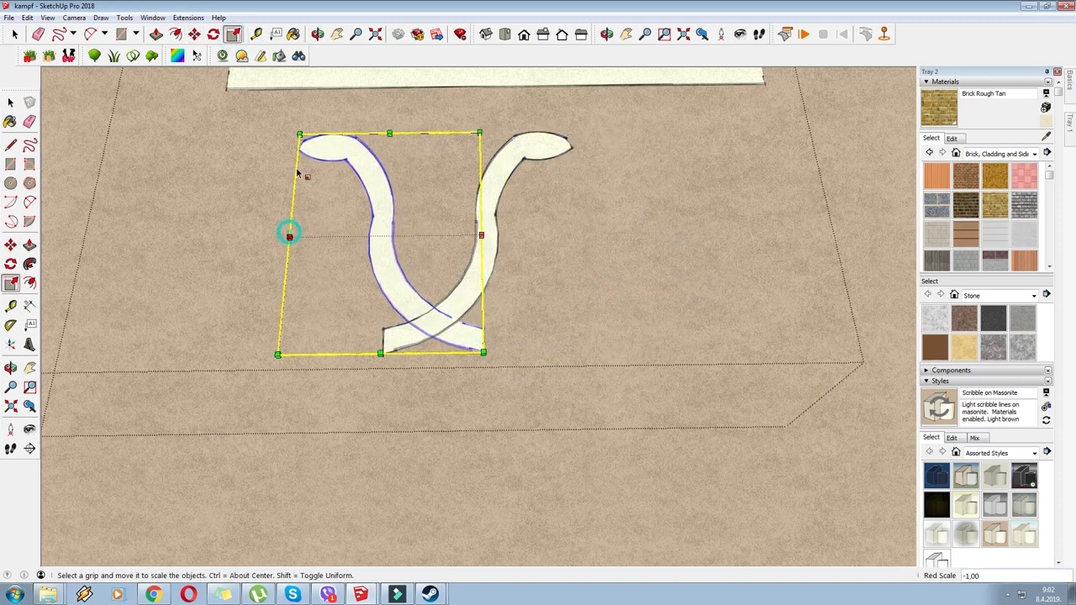
pyautogui.click(194, 34)
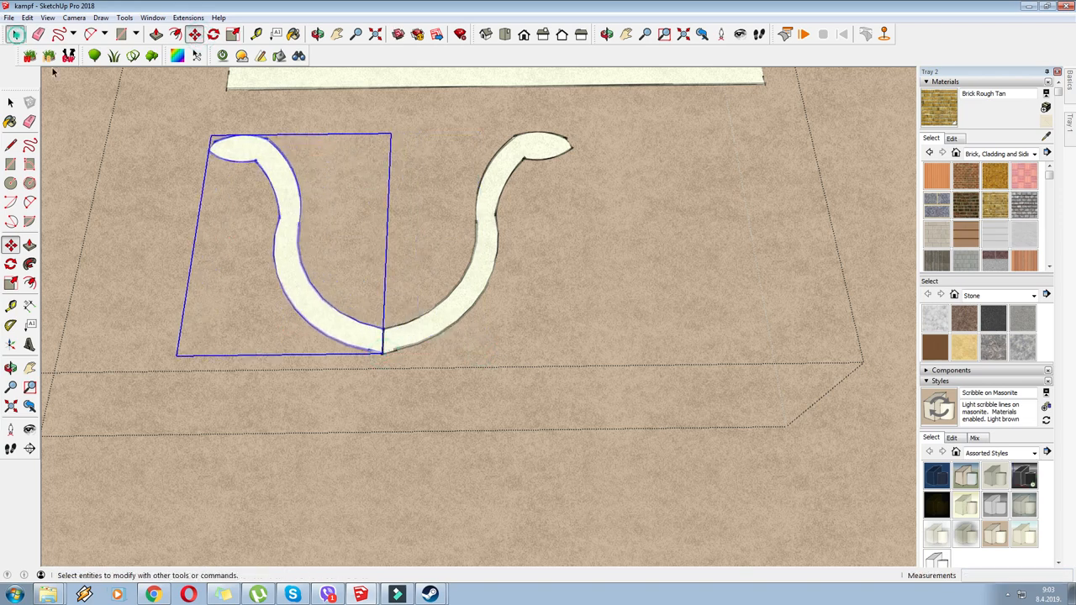
pyautogui.click(233, 34)
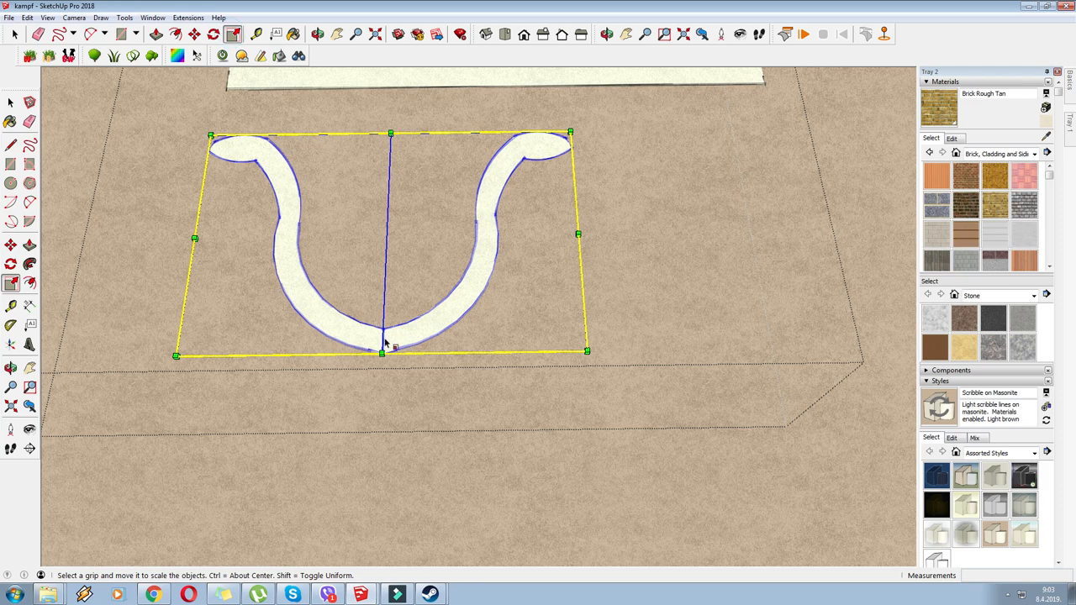
# - Resize the U-shaped snake, extrude it and move it onto the shield disc
pyautogui.moveTo(381, 353); pyautogui.dragTo(382, 318)
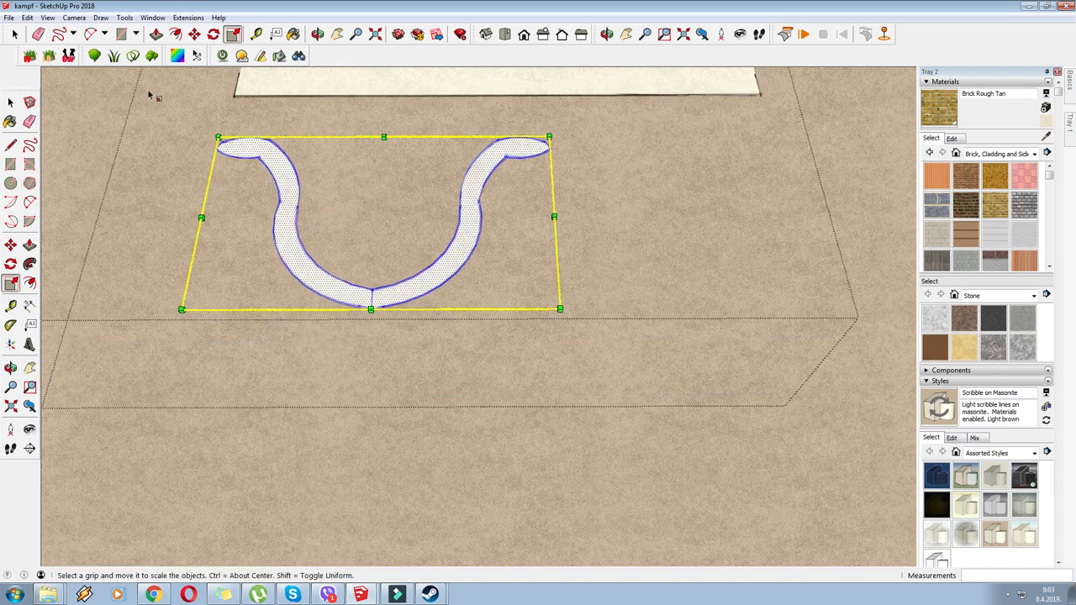
pyautogui.click(155, 34)
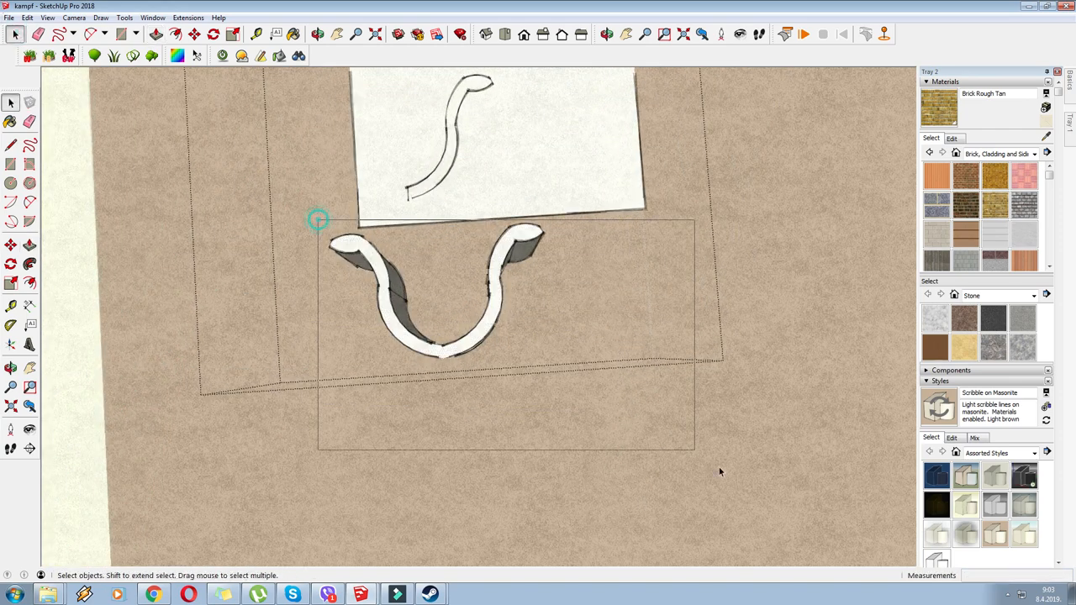
pyautogui.click(442, 294)
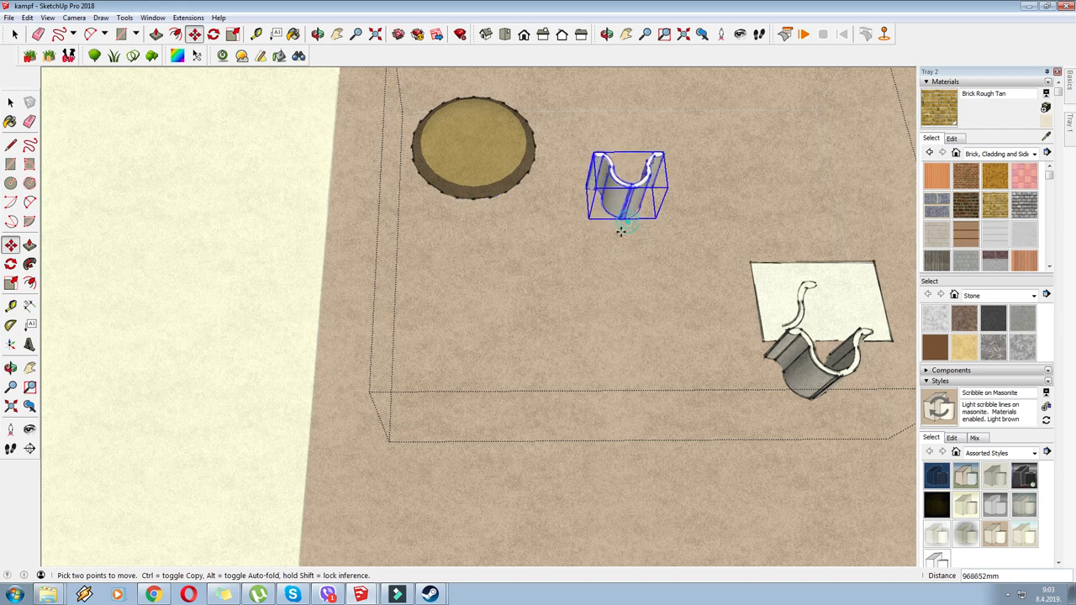
pyautogui.moveTo(626, 190); pyautogui.dragTo(475, 164)
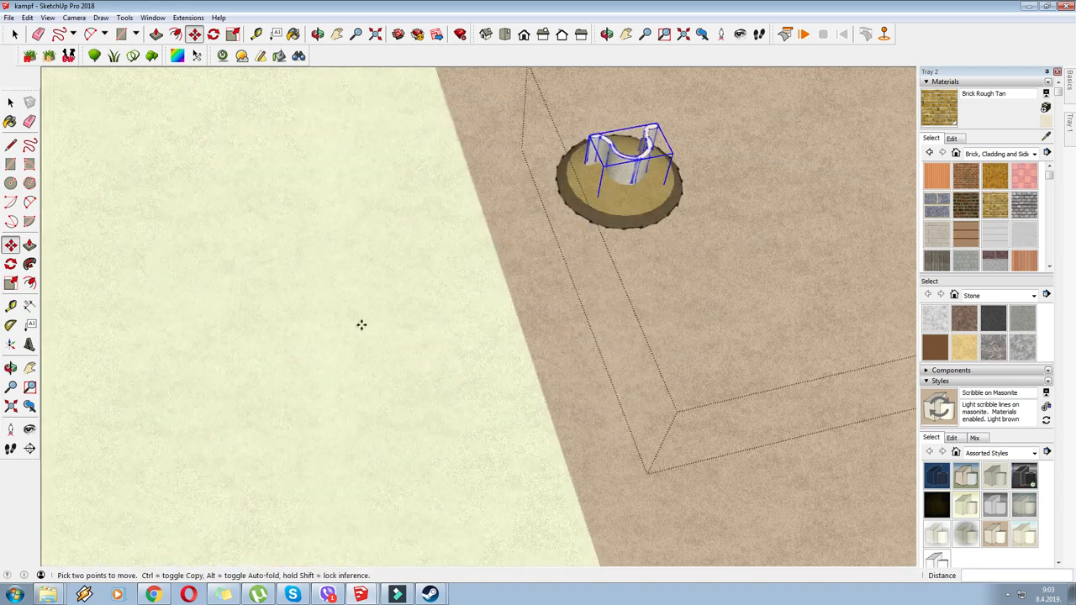
# - Intersect the snake shape with the model to mark its outline on the shield face
pyautogui.rightClick(622, 160)
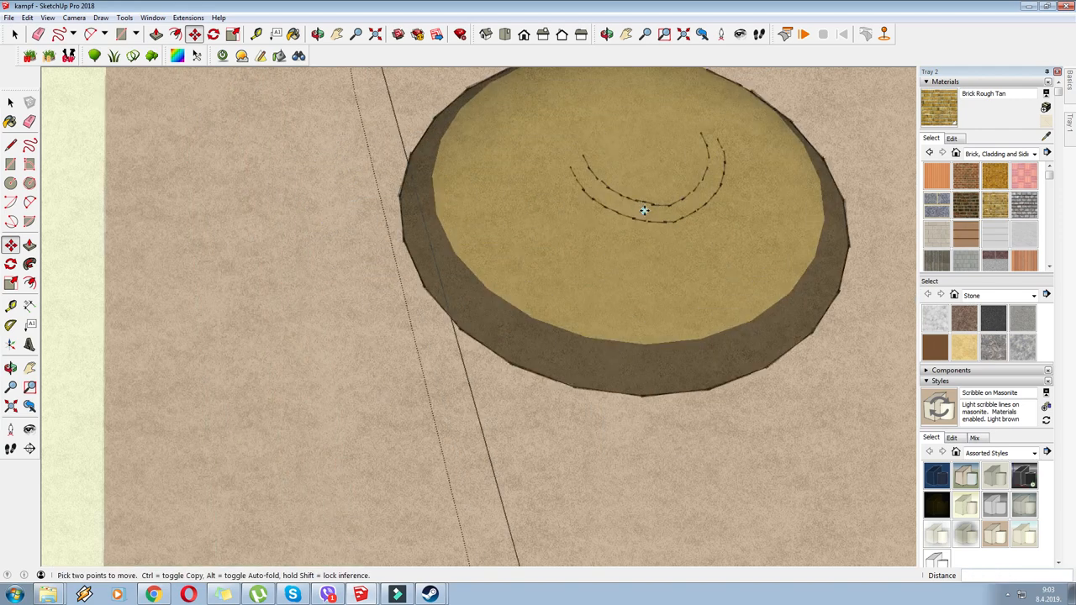
pyautogui.click(294, 34)
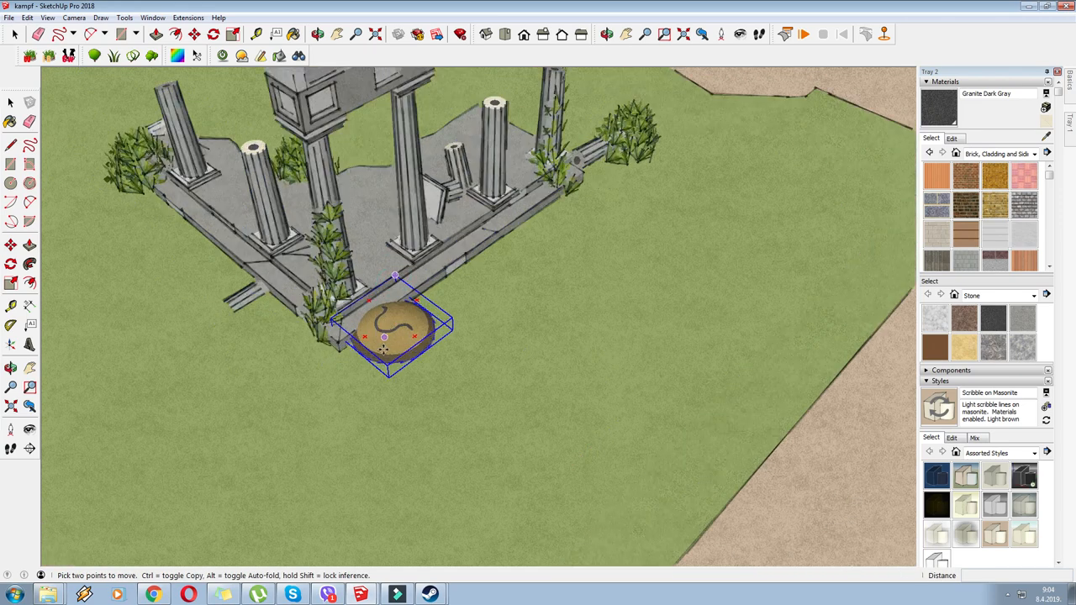
# - Shrink the shield to about 0.62 of its size and start moving it toward the temple
pyautogui.click(237, 34)
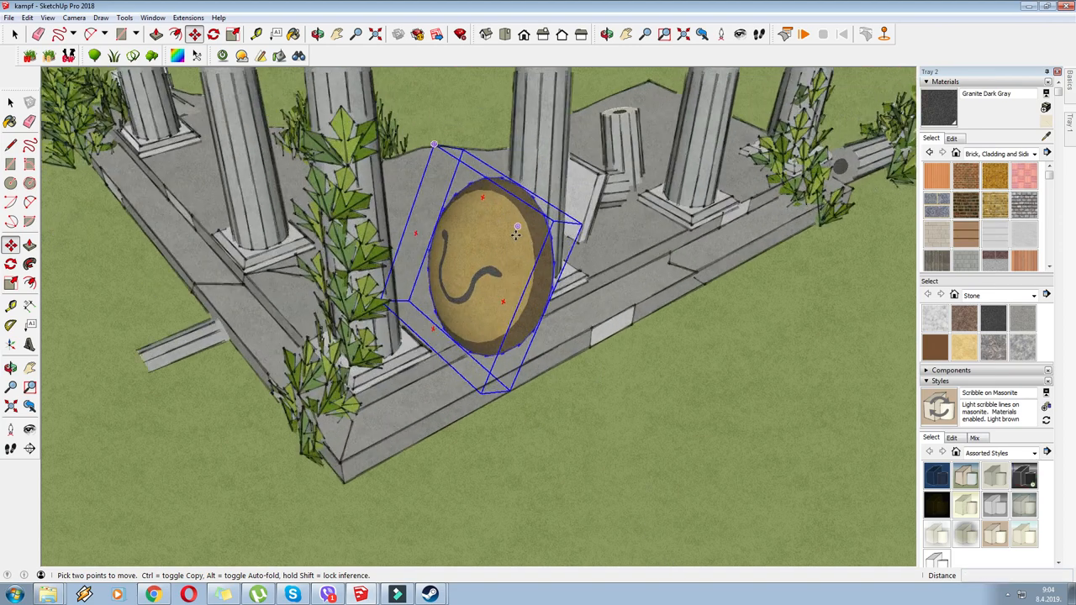
pyautogui.click(232, 34)
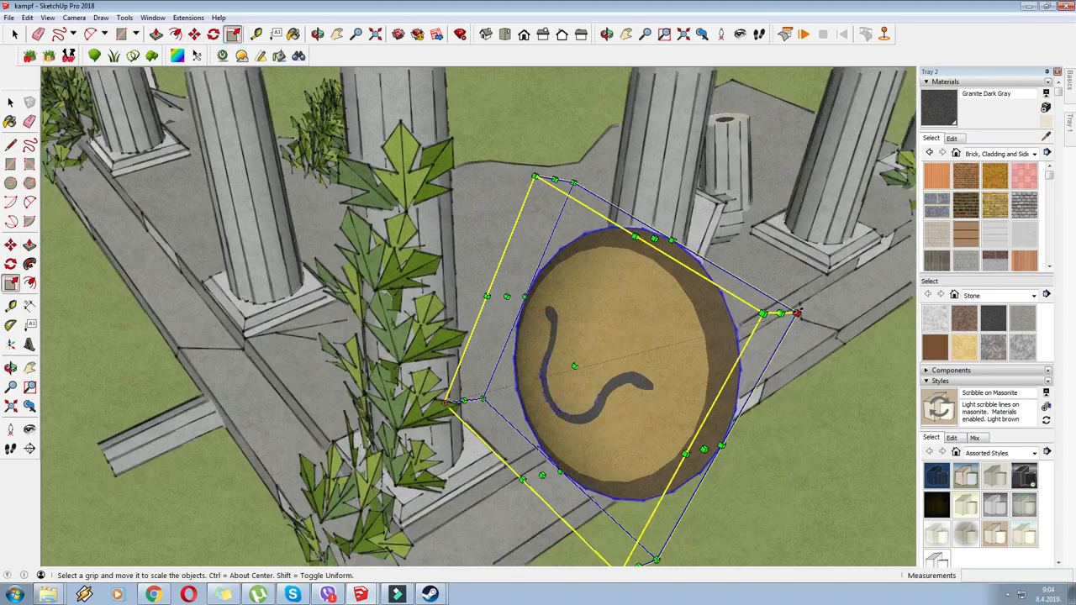
pyautogui.moveTo(797, 313); pyautogui.dragTo(637, 353)
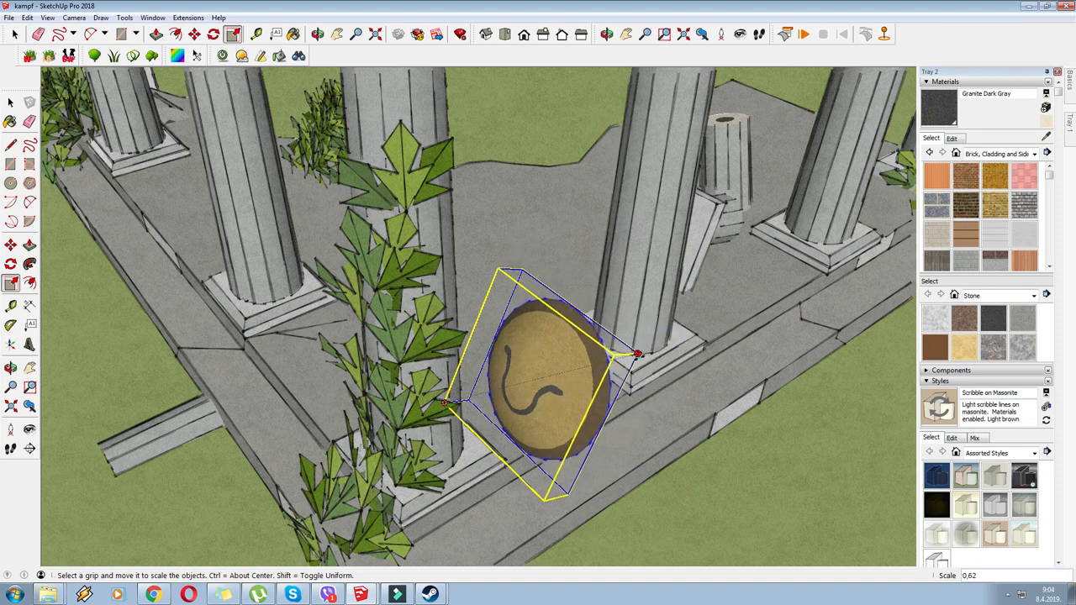
pyautogui.click(194, 34)
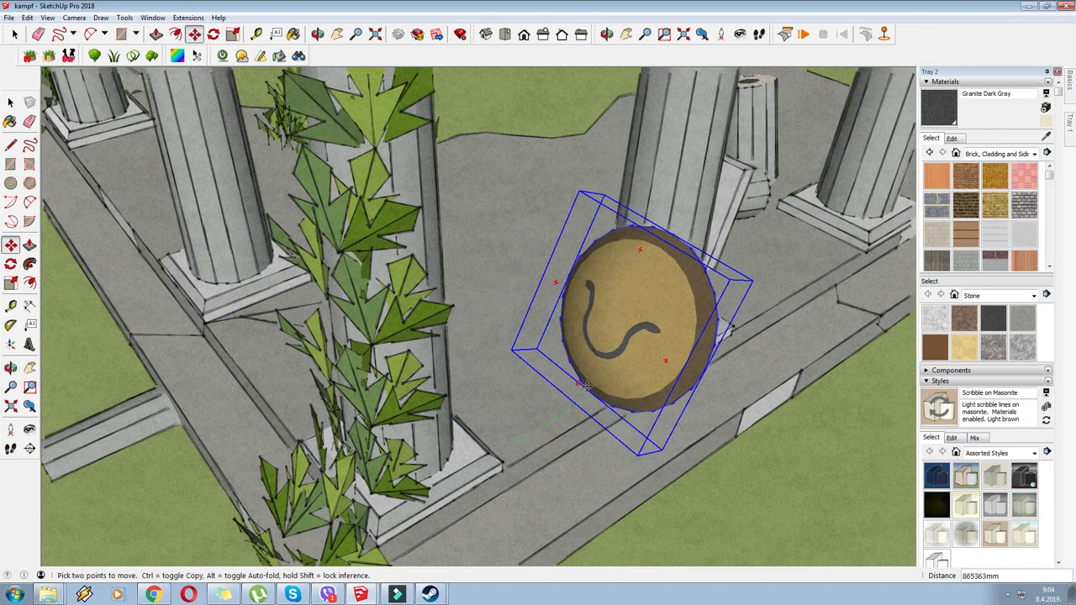
pyautogui.scroll(-3)
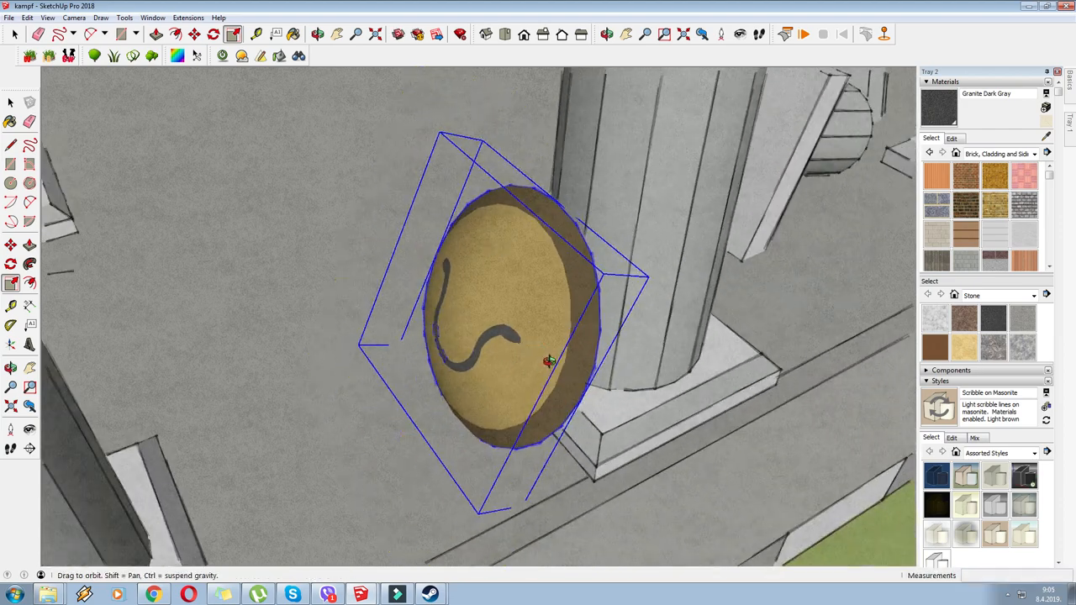
# - Set the snake shield down leaning against the column base on the temple floor
pyautogui.click(336, 34)
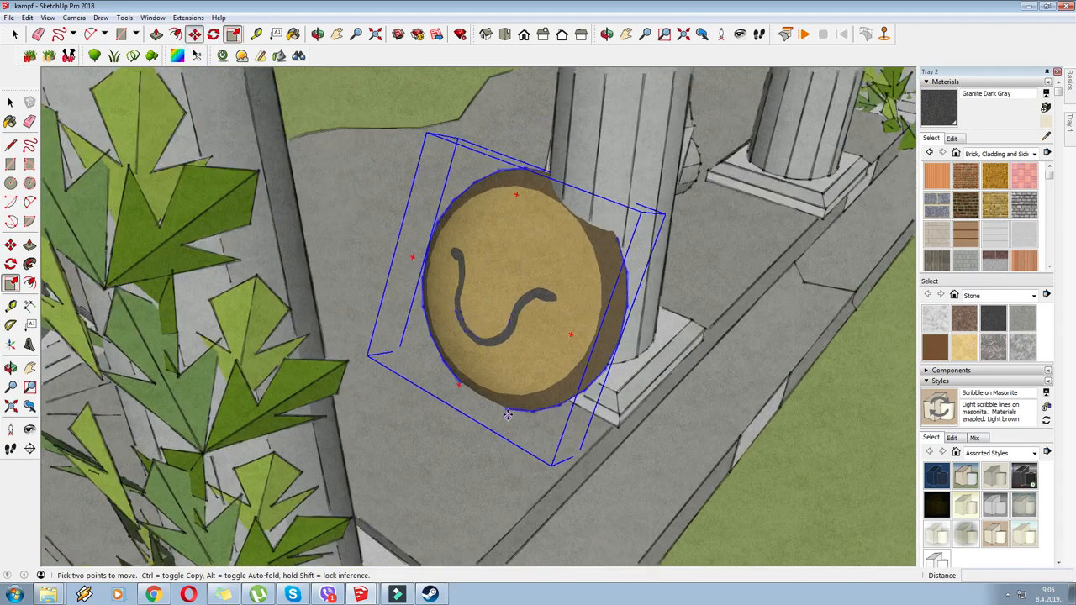
pyautogui.moveTo(507, 415); pyautogui.dragTo(523, 446)
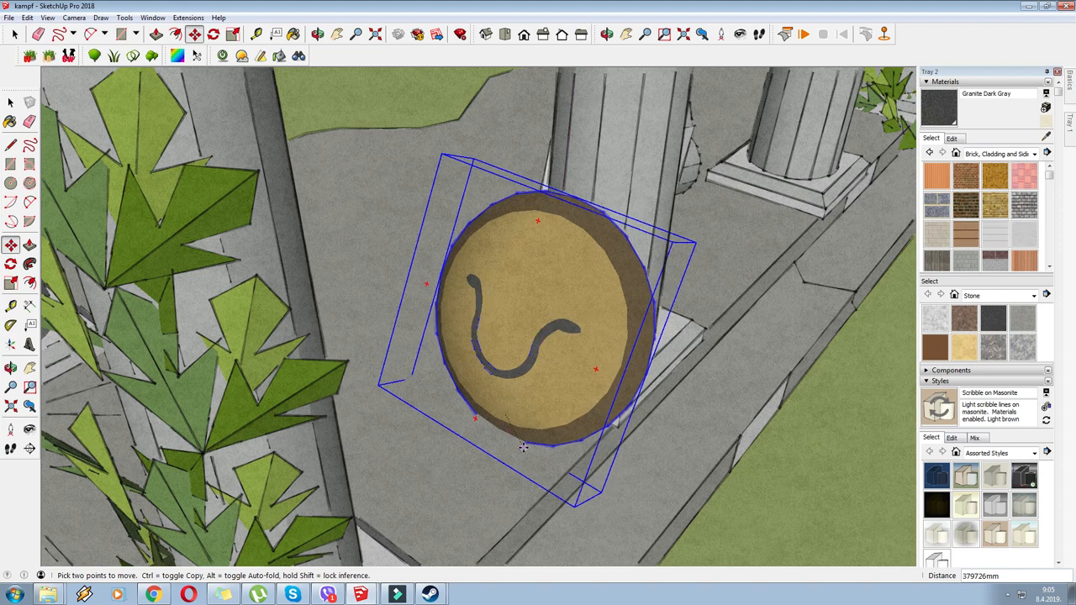
pyautogui.click(337, 34)
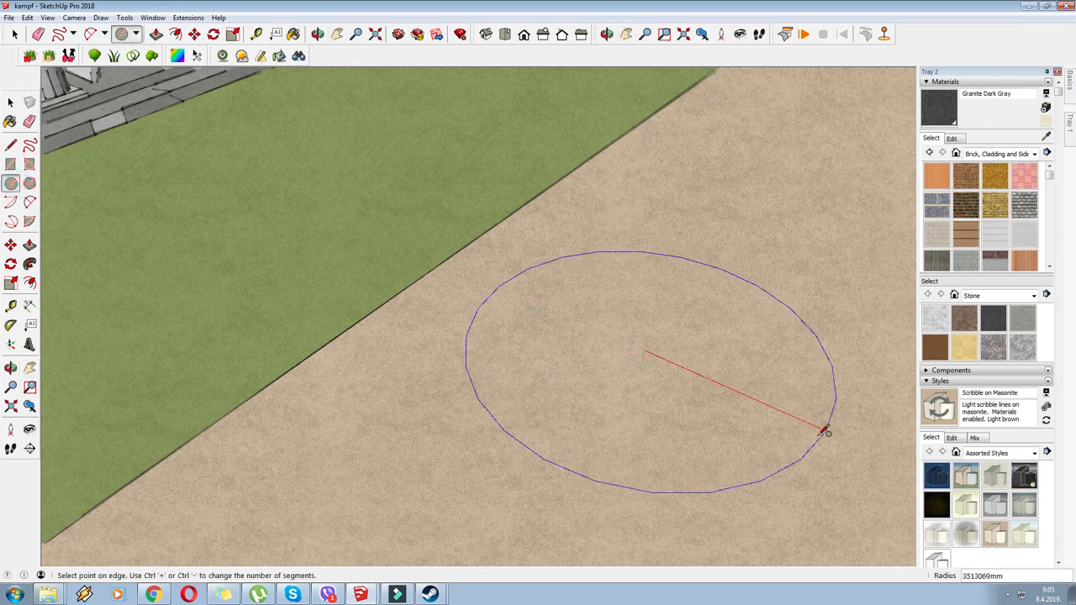
# - Draw a large ground circle with a 6-sided polygon at its centre and an upright guide edge
pyautogui.click(827, 432)
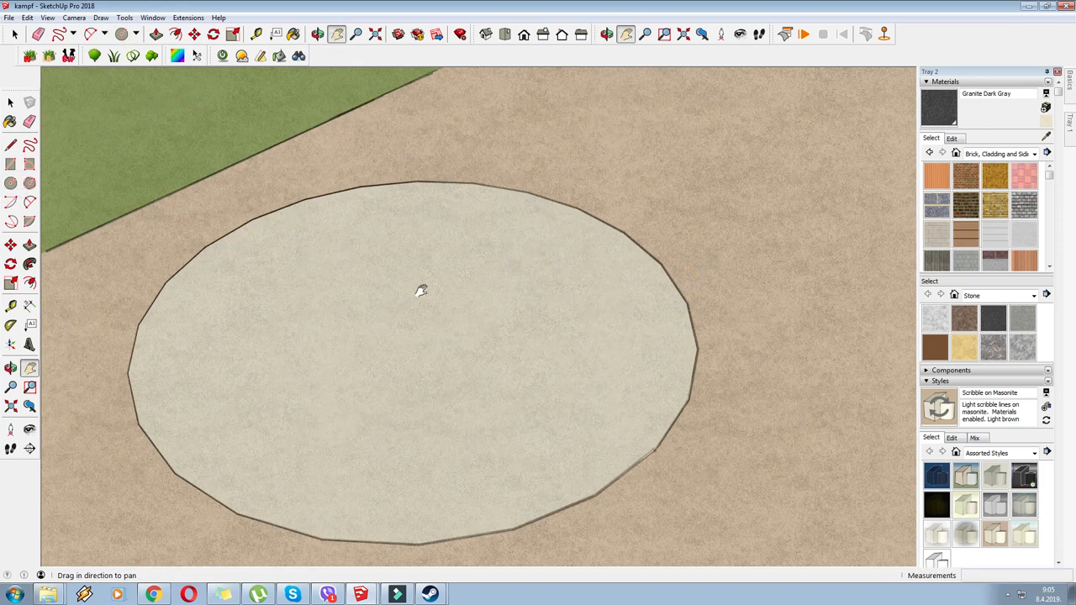
pyautogui.click(122, 34)
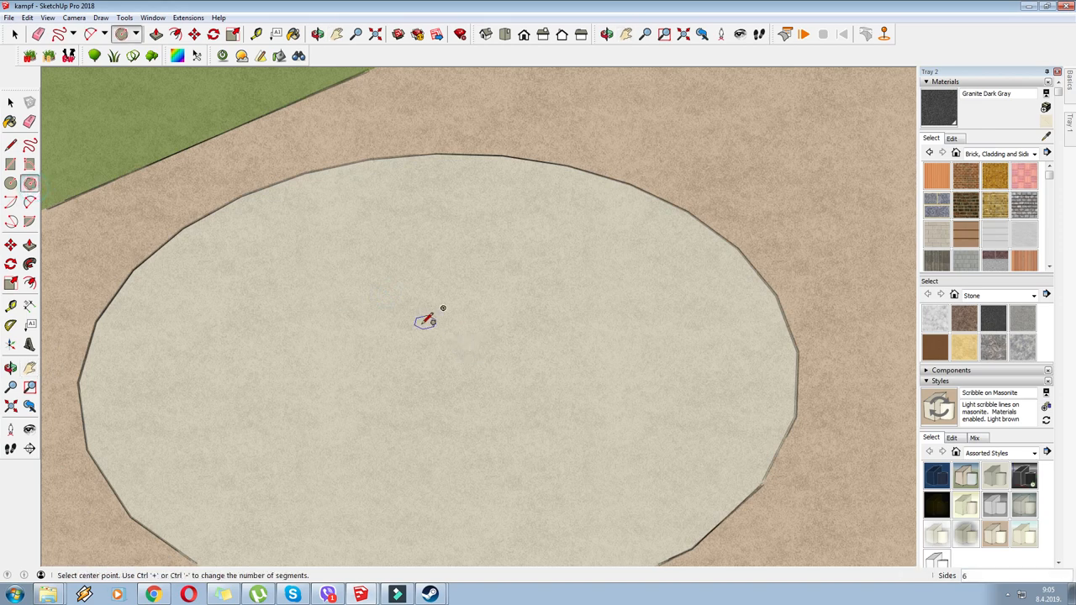
pyautogui.click(427, 322)
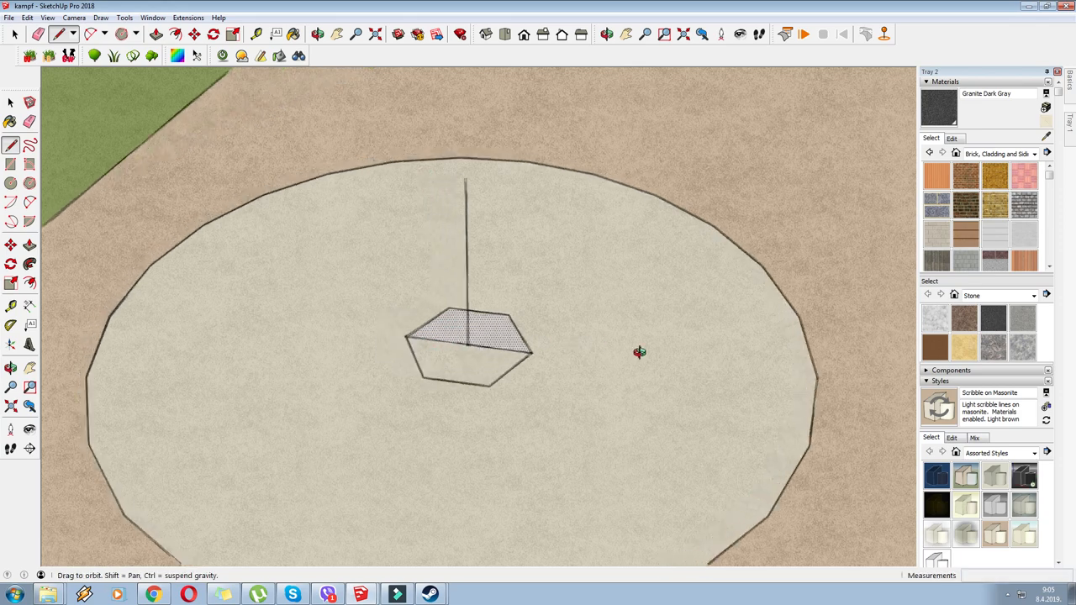
pyautogui.click(12, 163)
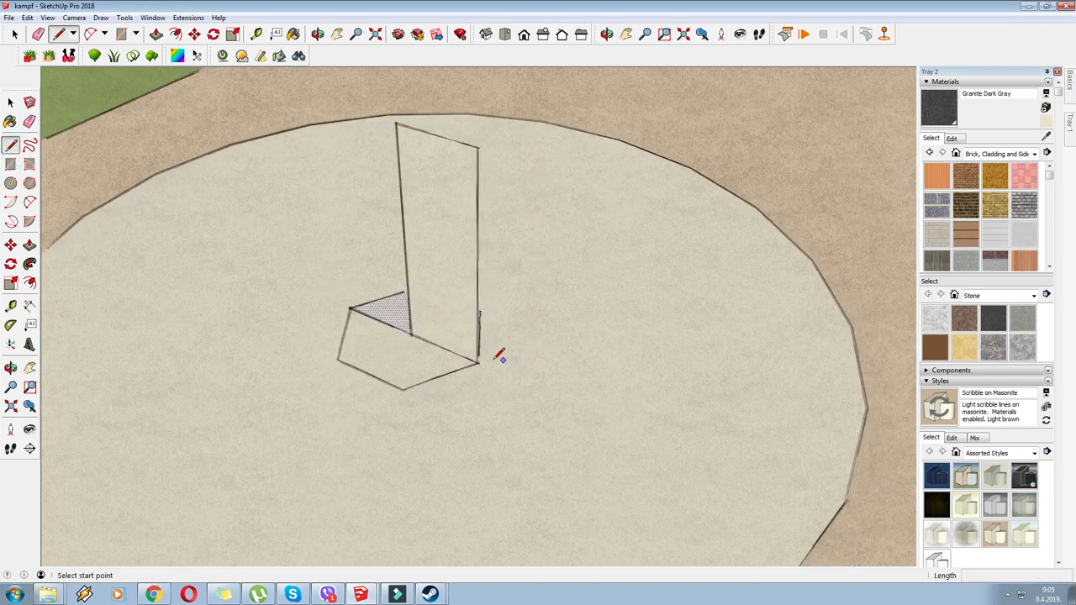
# - Sketch the curved pot profile with rim edge from a hexagon corner and close its outline
pyautogui.click(479, 359)
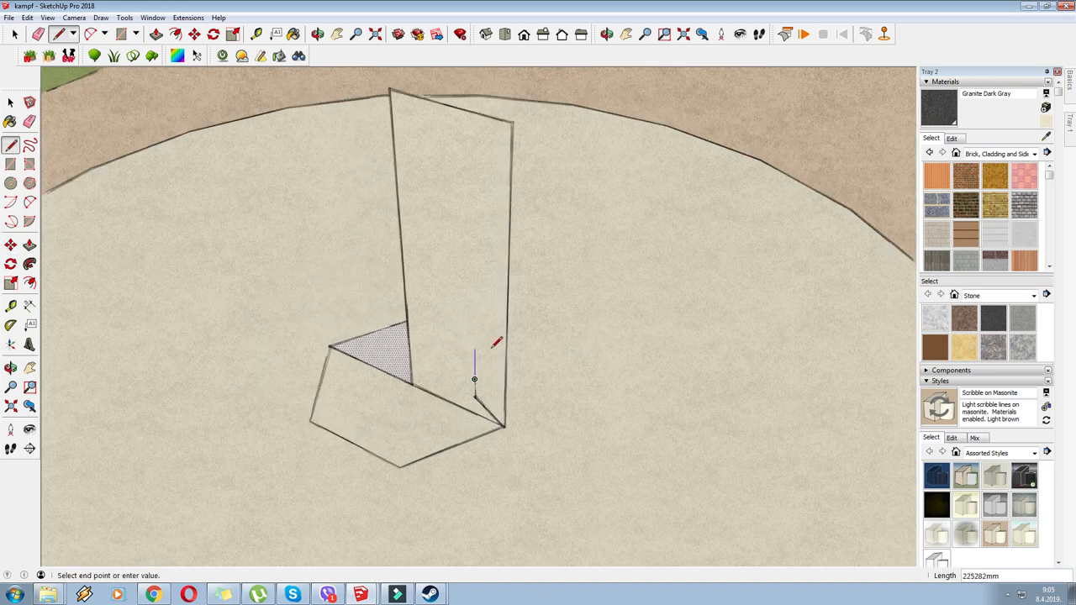
pyautogui.click(11, 202)
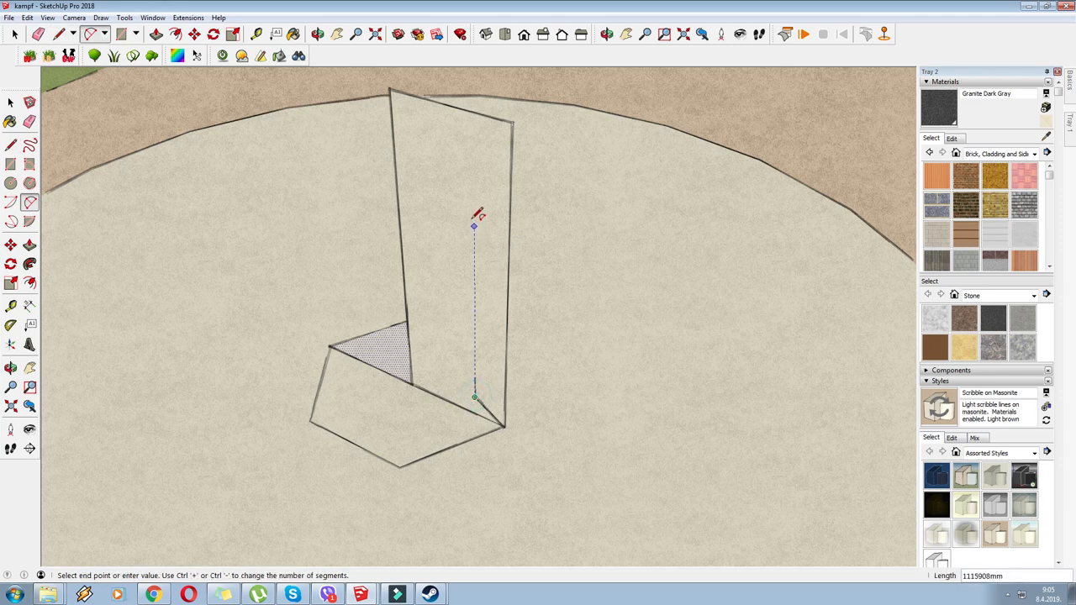
pyautogui.moveTo(512, 281)
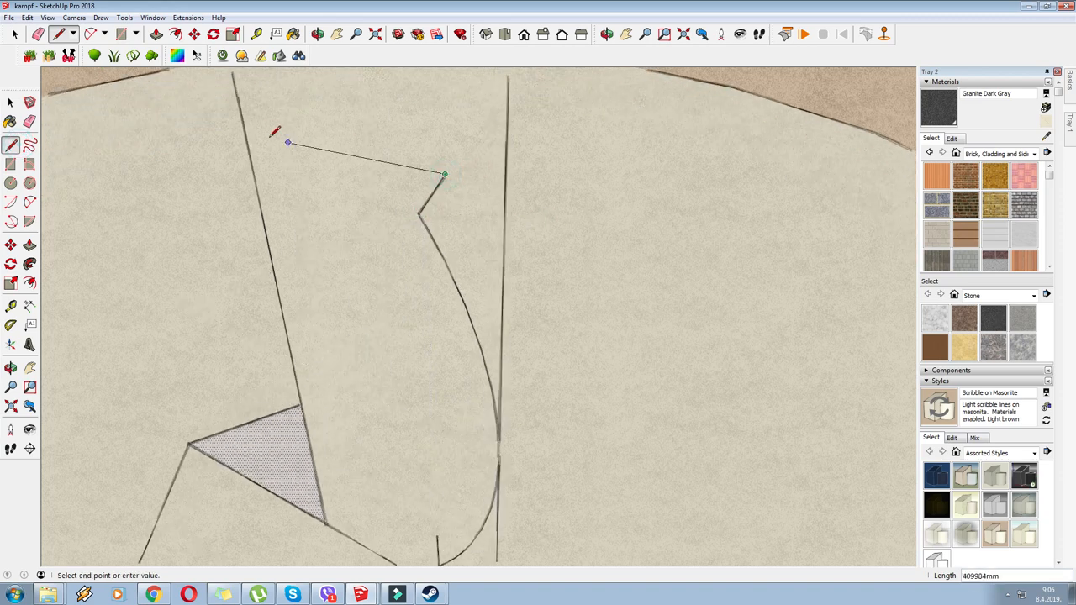
pyautogui.click(242, 109)
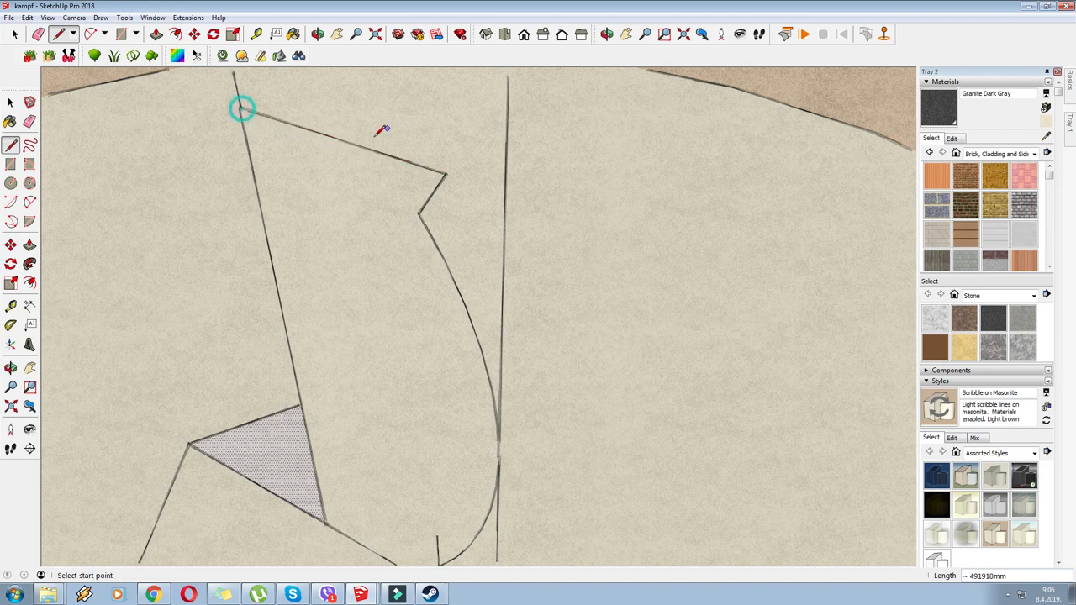
pyautogui.click(396, 159)
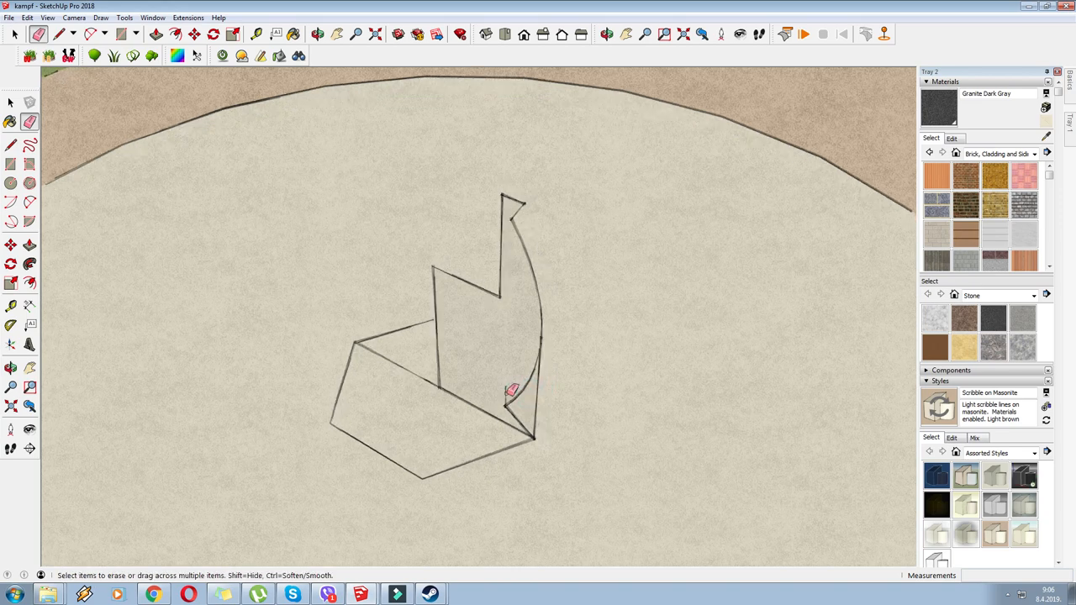
# - Erase leftover profile edges and Follow Me the profile around the hexagon into a pot
pyautogui.moveTo(513, 390); pyautogui.dragTo(399, 393)
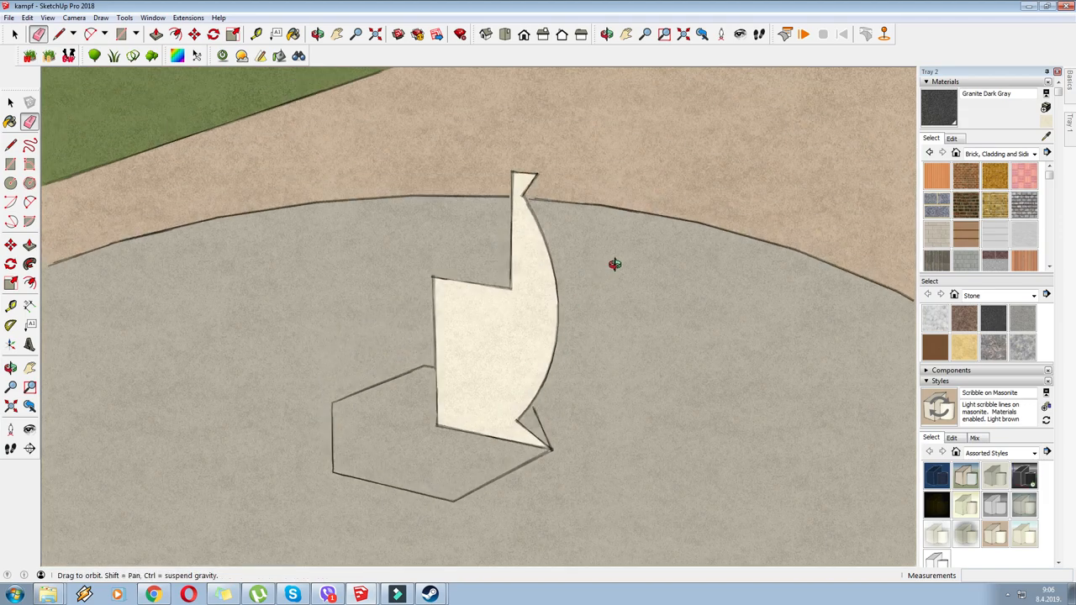
pyautogui.moveTo(613, 265); pyautogui.dragTo(503, 365)
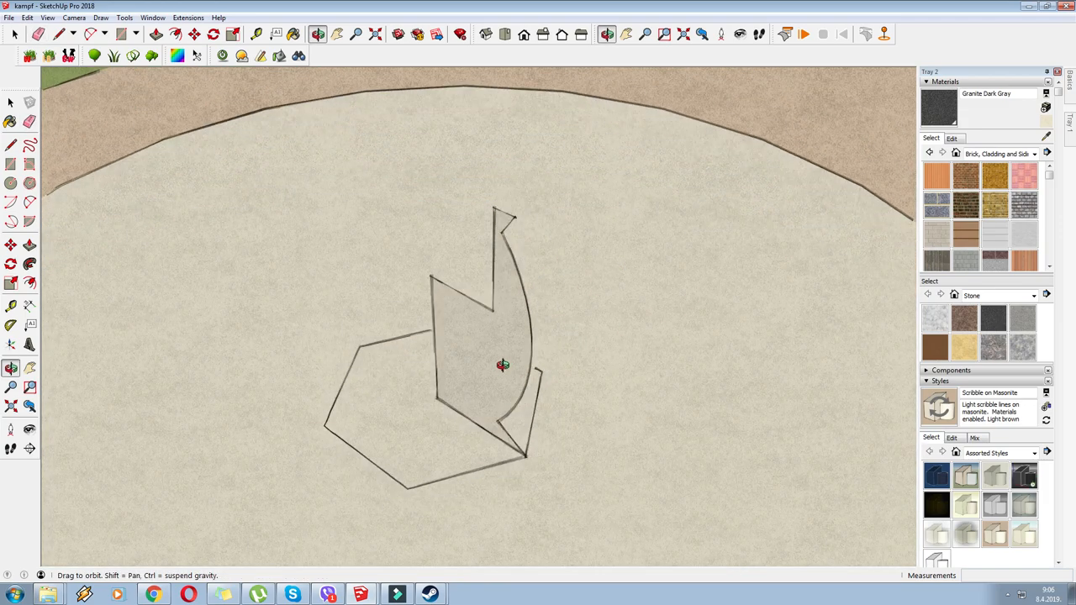
pyautogui.click(10, 264)
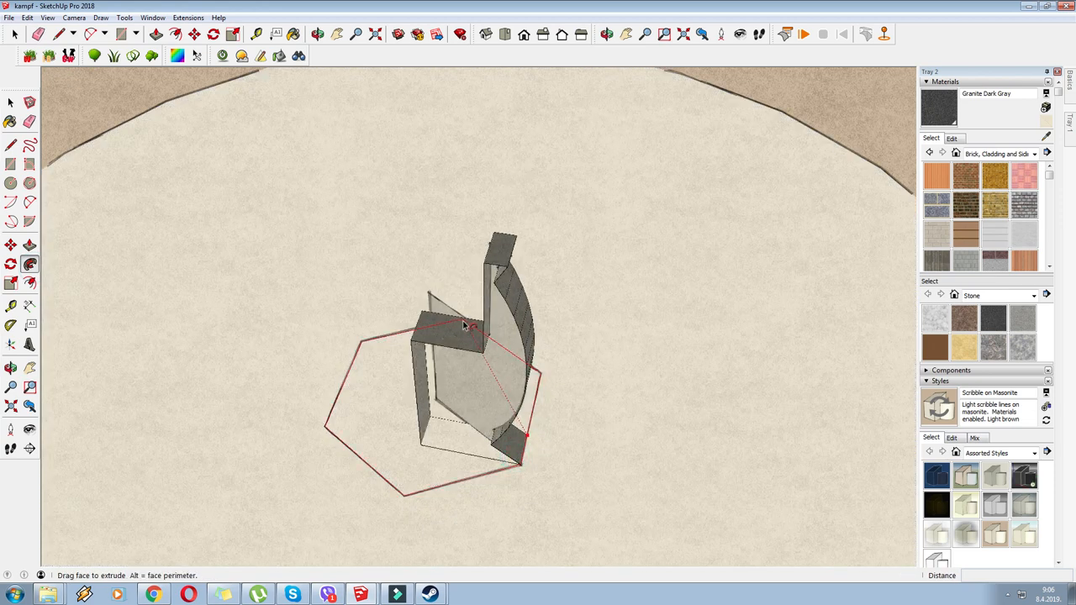
pyautogui.moveTo(463, 328); pyautogui.dragTo(433, 504)
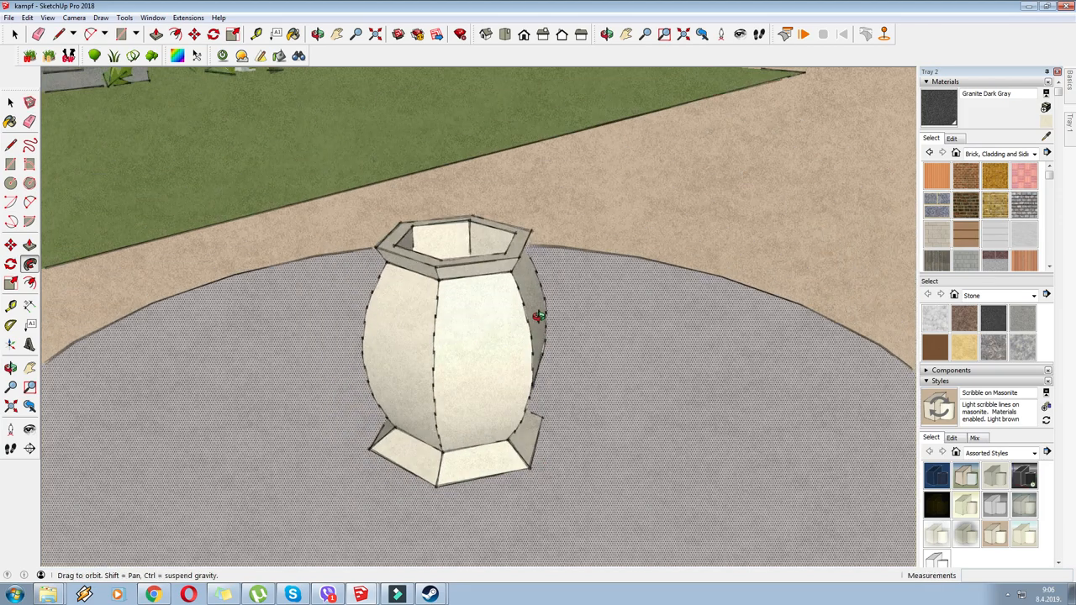
pyautogui.moveTo(279, 178); pyautogui.dragTo(615, 547)
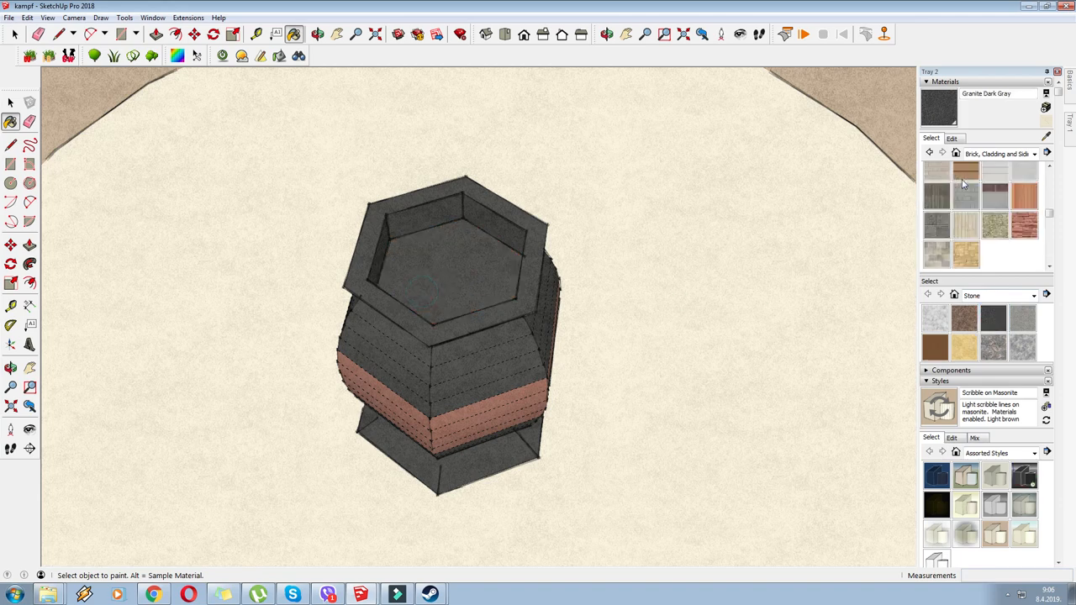
# - Paint a band of the pot and switch the materials browser to the Colors-Named collection
pyautogui.click(1034, 153)
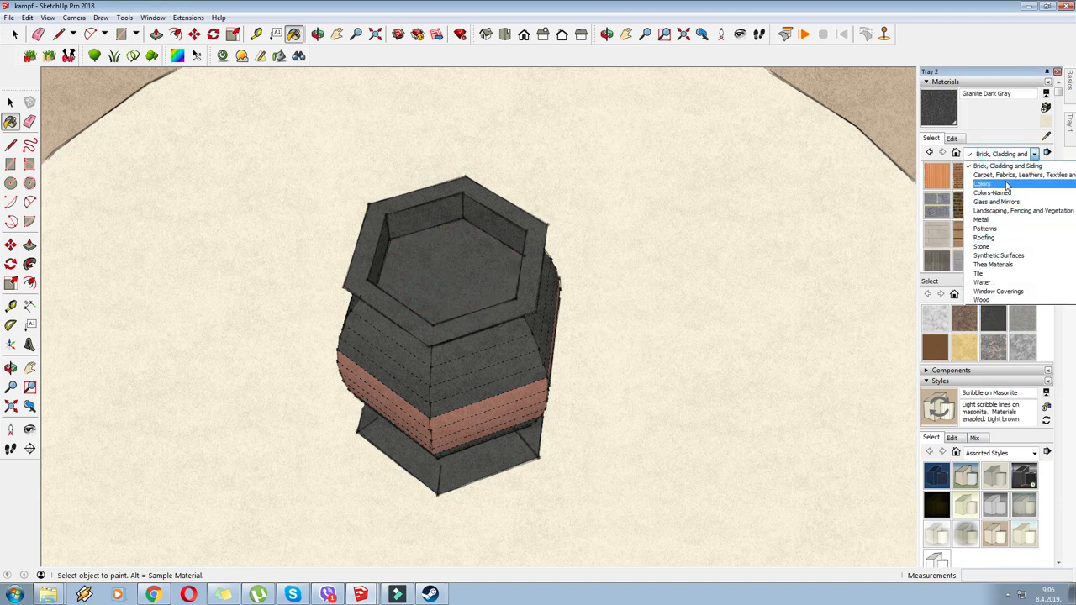
pyautogui.click(996, 202)
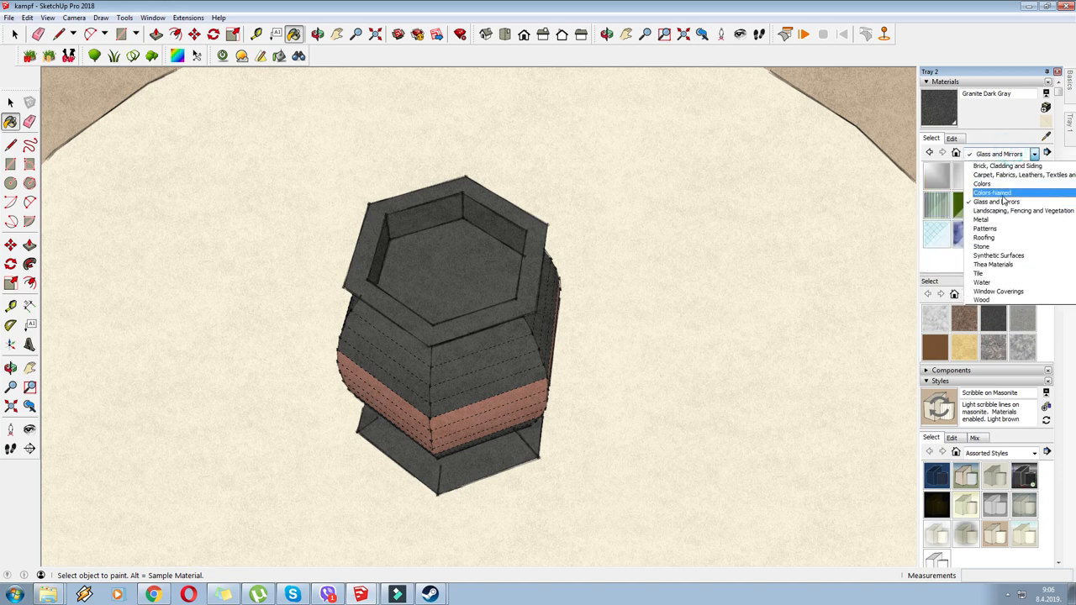
pyautogui.click(992, 192)
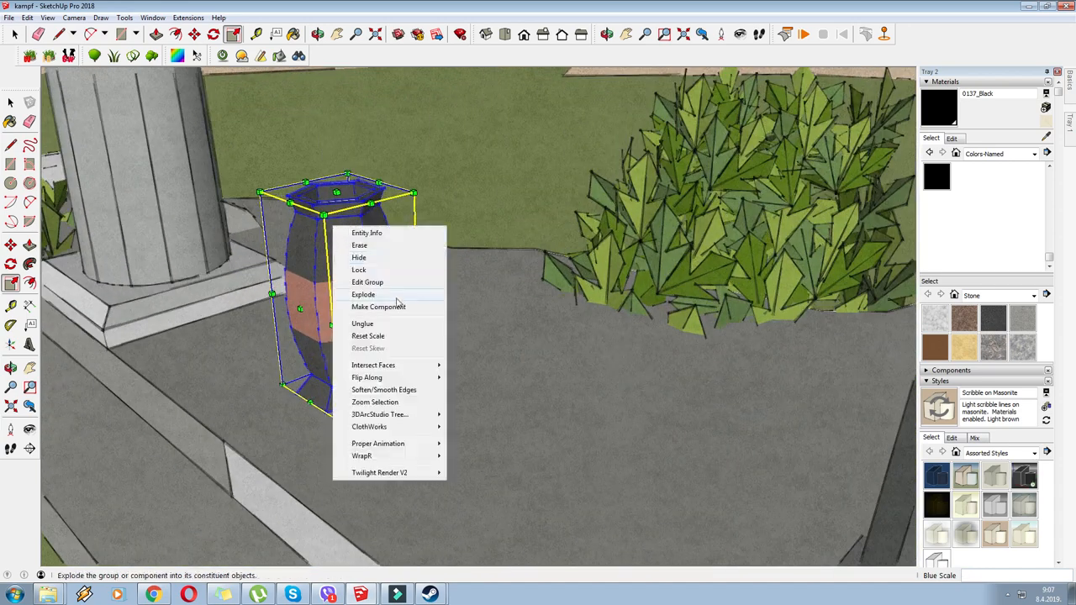
# - Explode the pot group into loose geometry beside the column and clear the selection
pyautogui.click(363, 294)
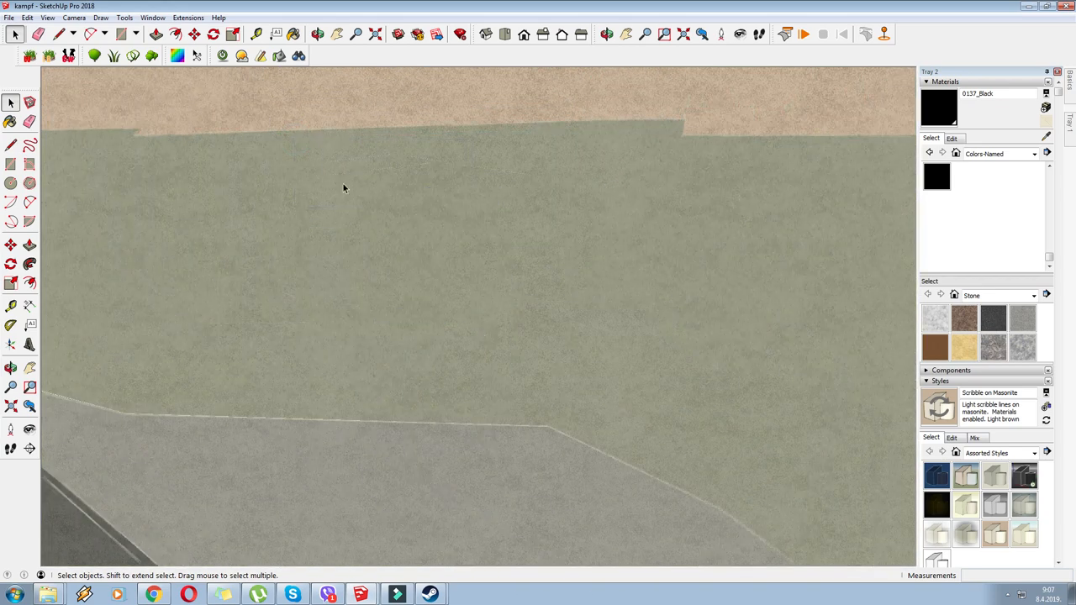
pyautogui.click(233, 33)
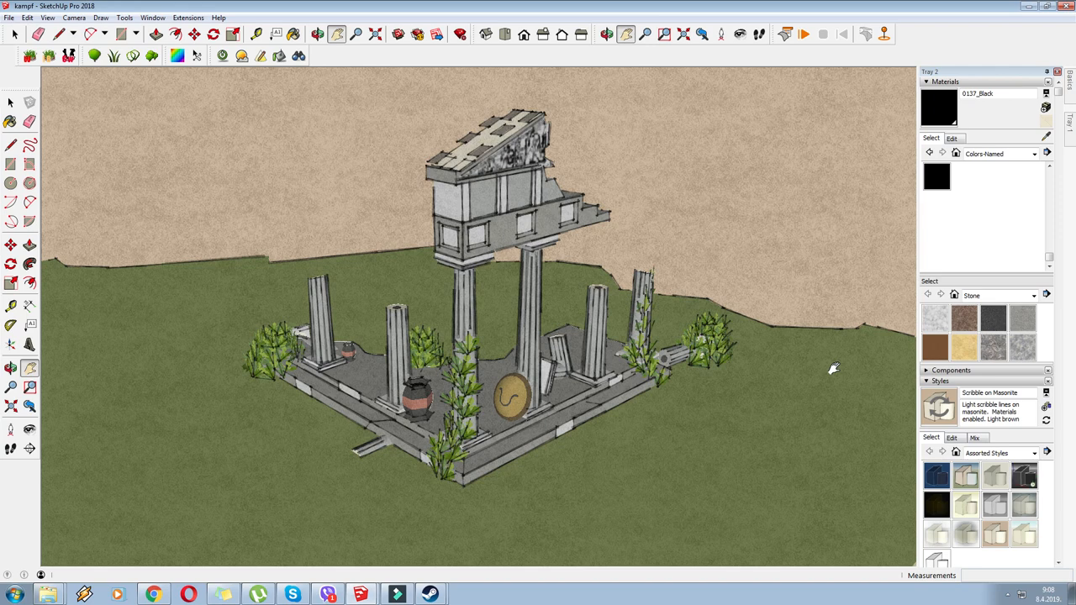
pyautogui.moveTo(852, 383)
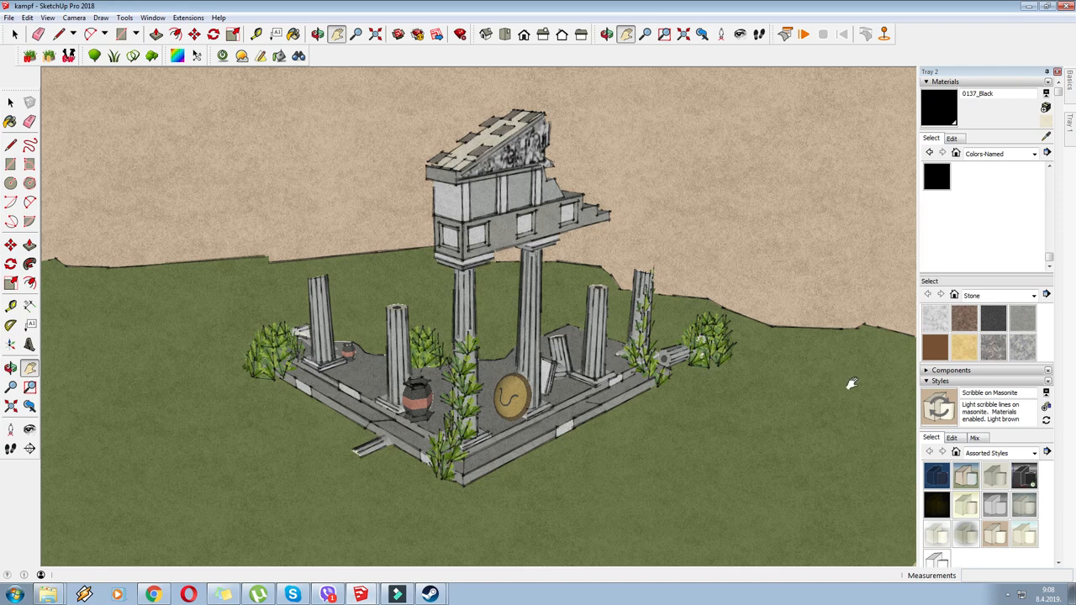